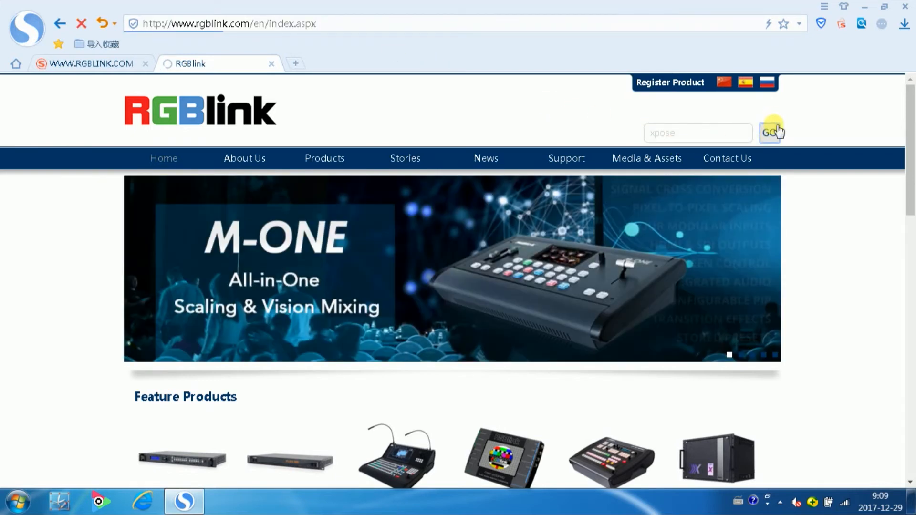
# Search rgblink.com for 'xpose', open the XPOSE product page, then close the browser.
pyautogui.click(770, 132)
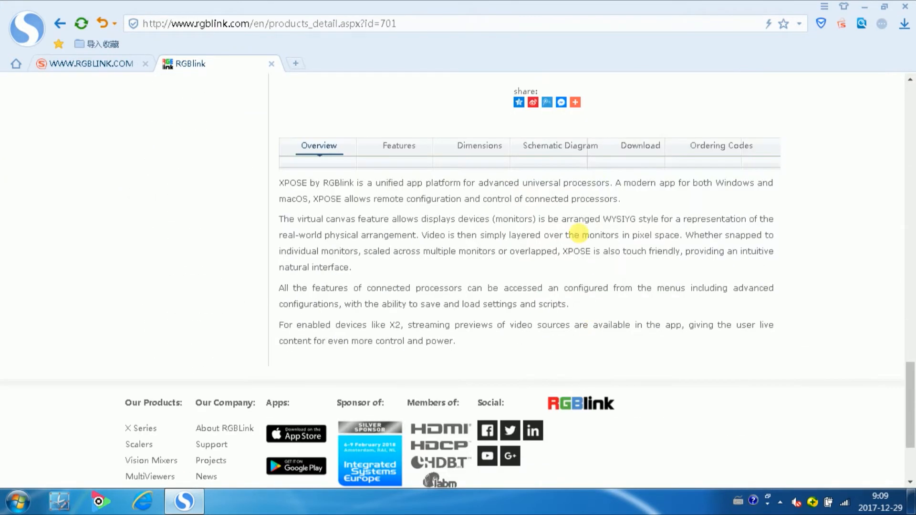
pyautogui.click(641, 146)
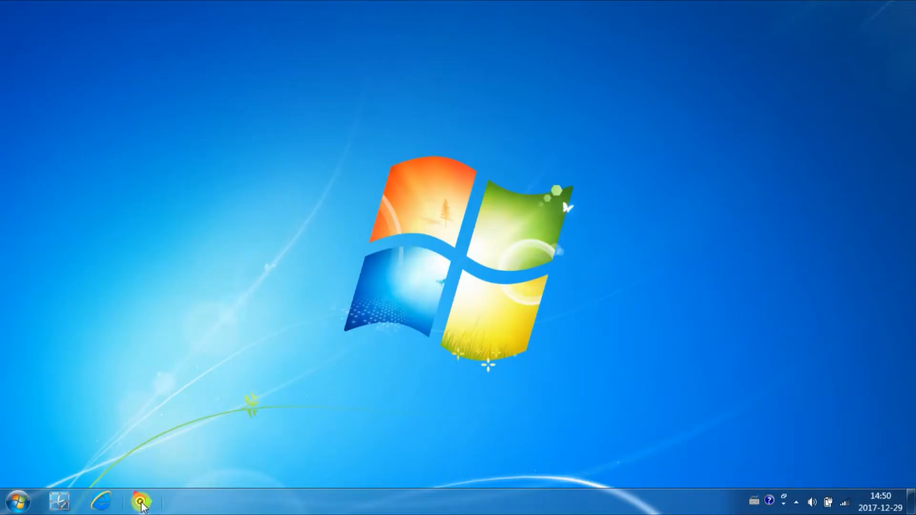
# Launch XPOSE, choose VENUS X3 as the device type, and log in.
pyautogui.click(143, 502)
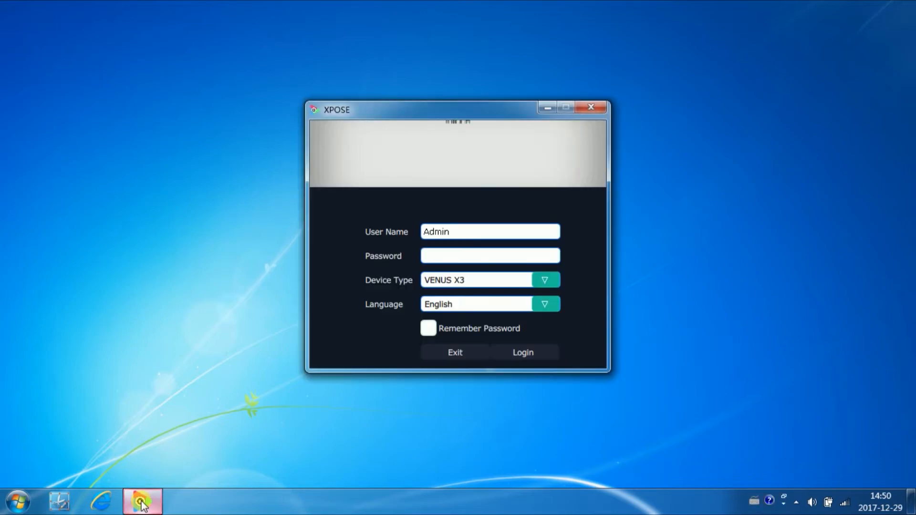
pyautogui.click(545, 281)
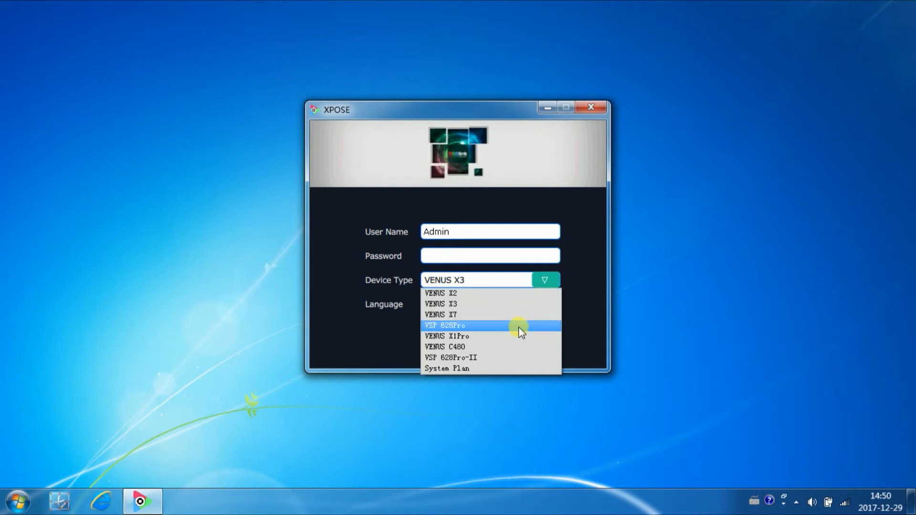
pyautogui.moveTo(521, 351)
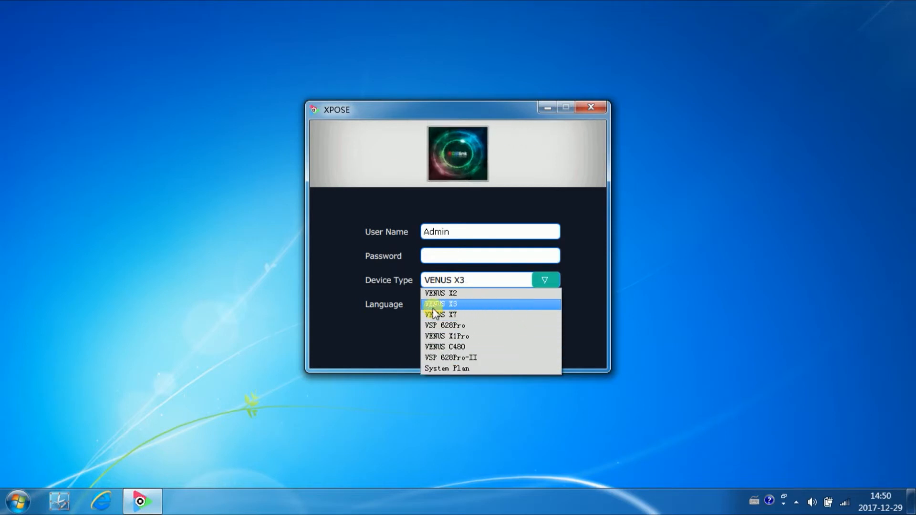
pyautogui.click(442, 304)
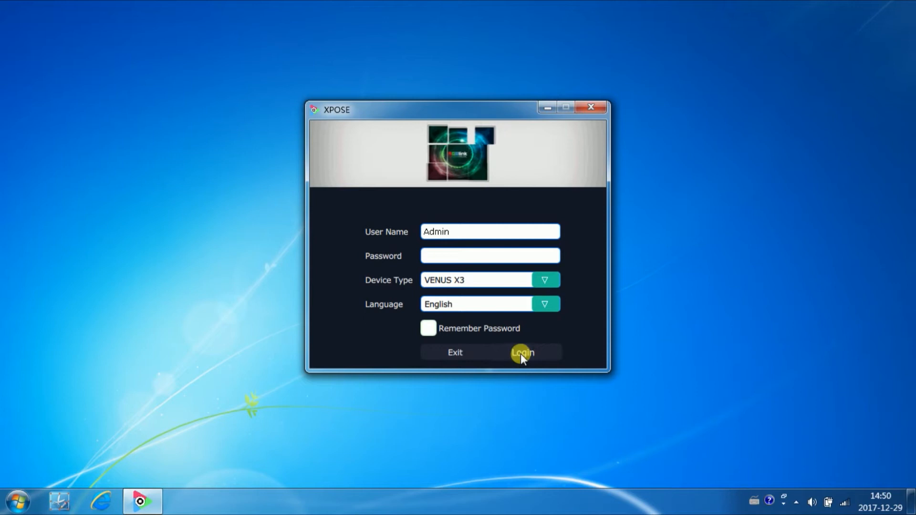
pyautogui.click(523, 353)
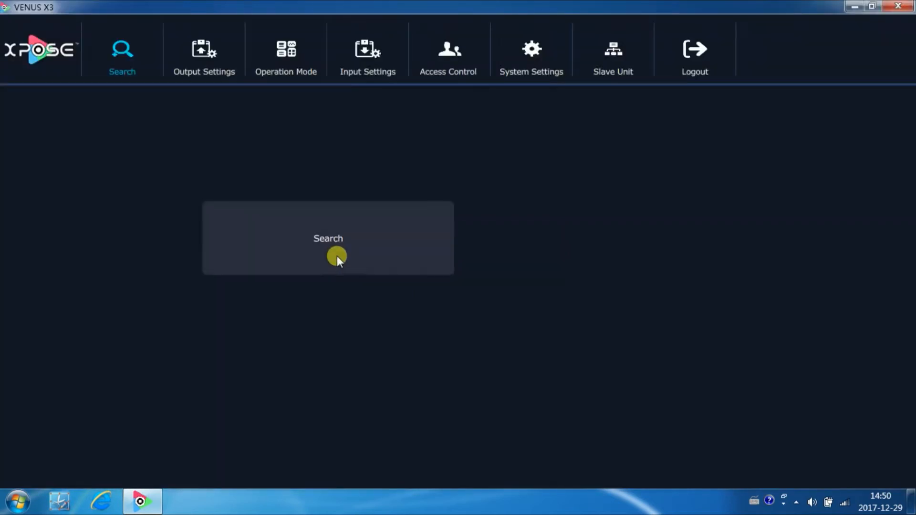
# Search for the connected VENUS X3 and acknowledge the Sync Done message.
pyautogui.click(338, 257)
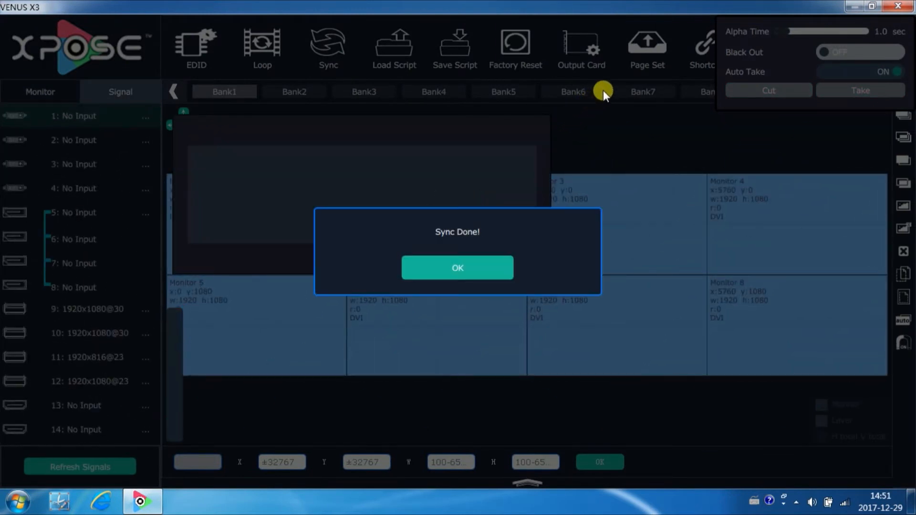
pyautogui.click(457, 267)
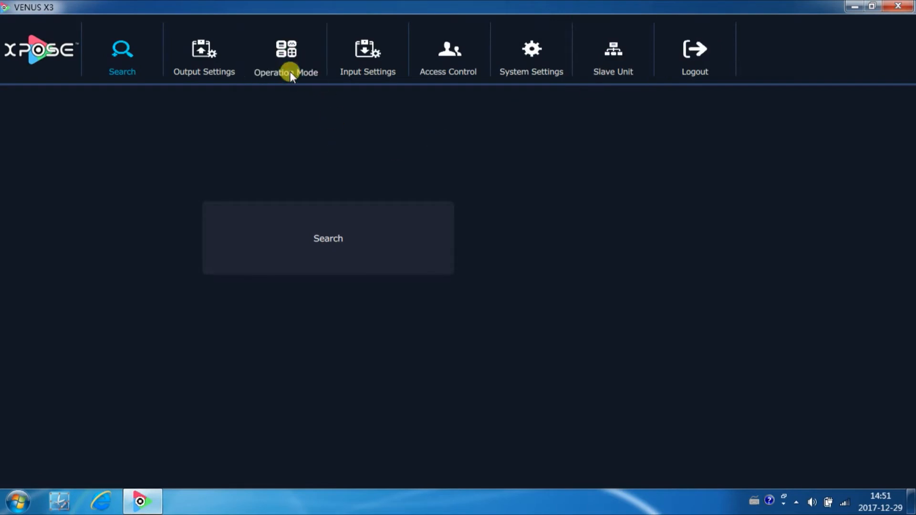
# Switch to the Output Settings section in the top bar.
pyautogui.click(286, 50)
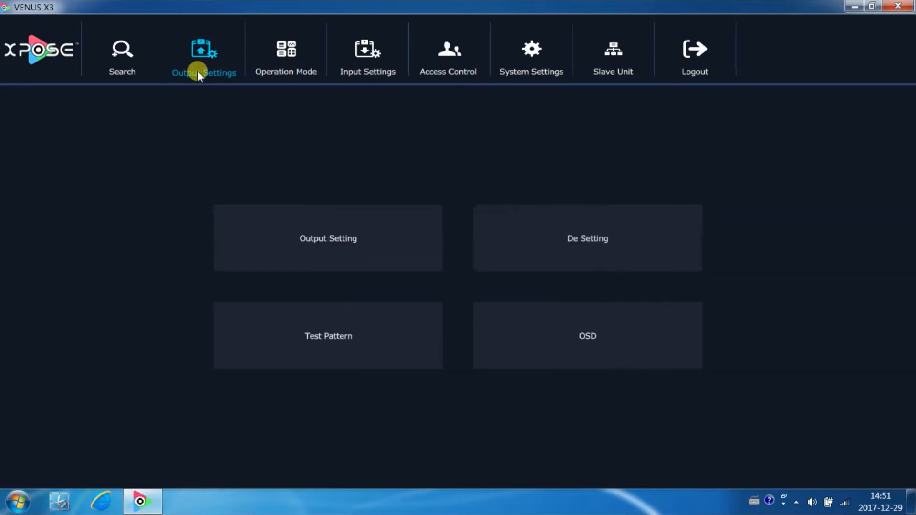
# Set a custom output resolution of 1820×1050 at 60 Hz.
pyautogui.click(546, 178)
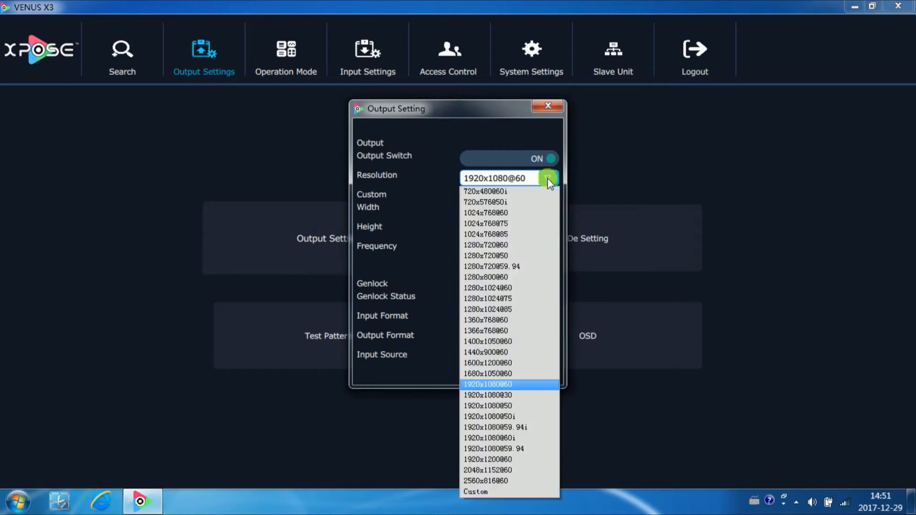
pyautogui.moveTo(526, 439)
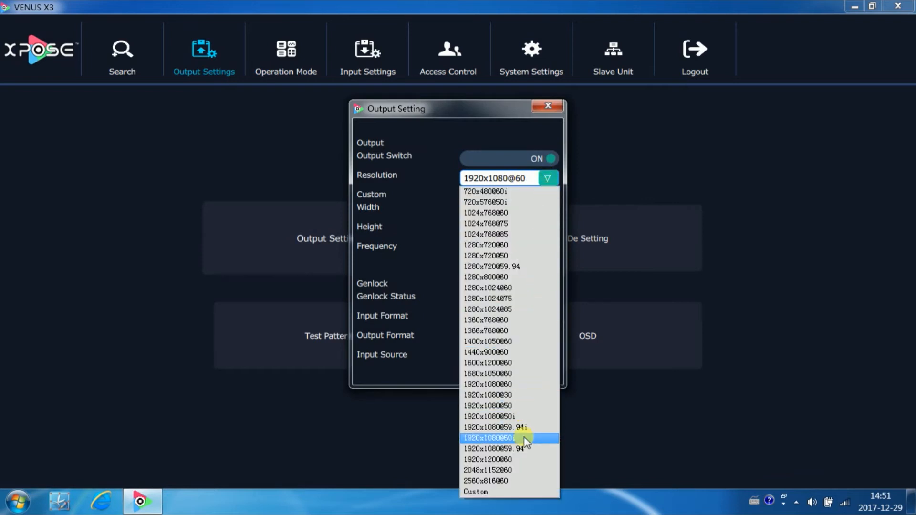
pyautogui.moveTo(526, 440)
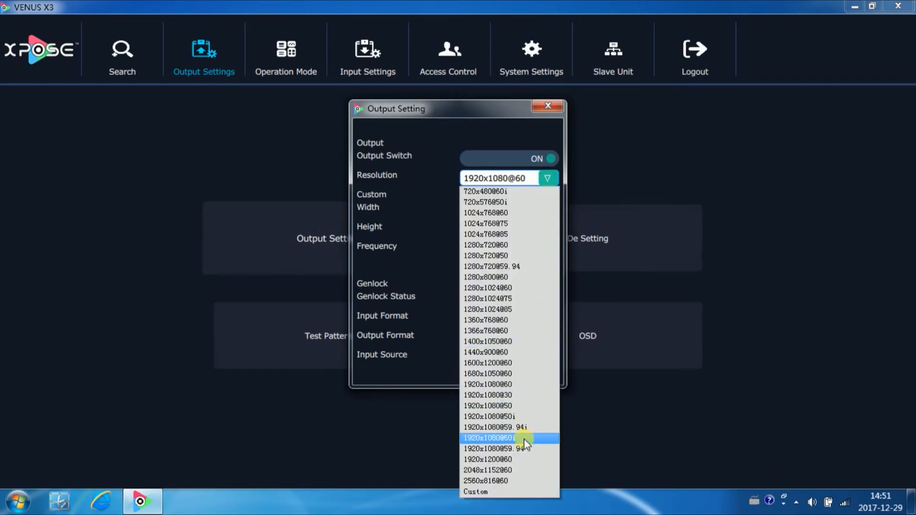
pyautogui.click(476, 492)
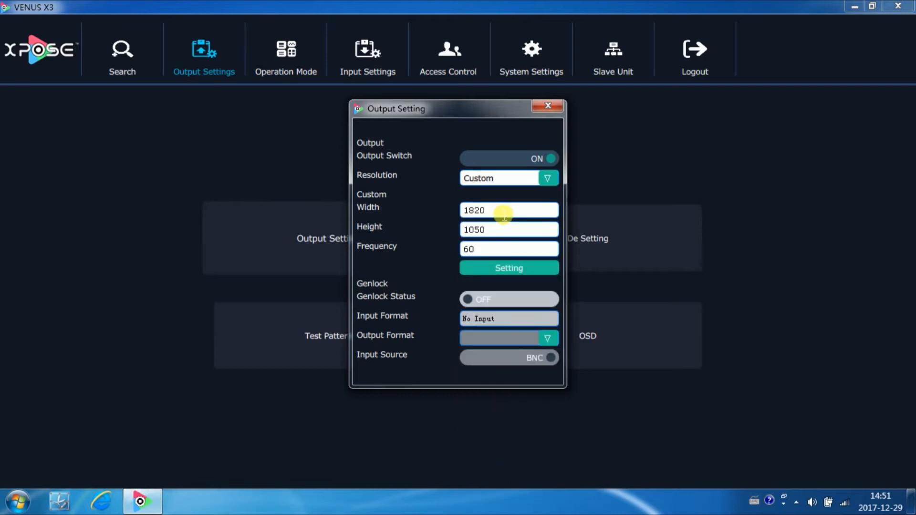
pyautogui.click(508, 210)
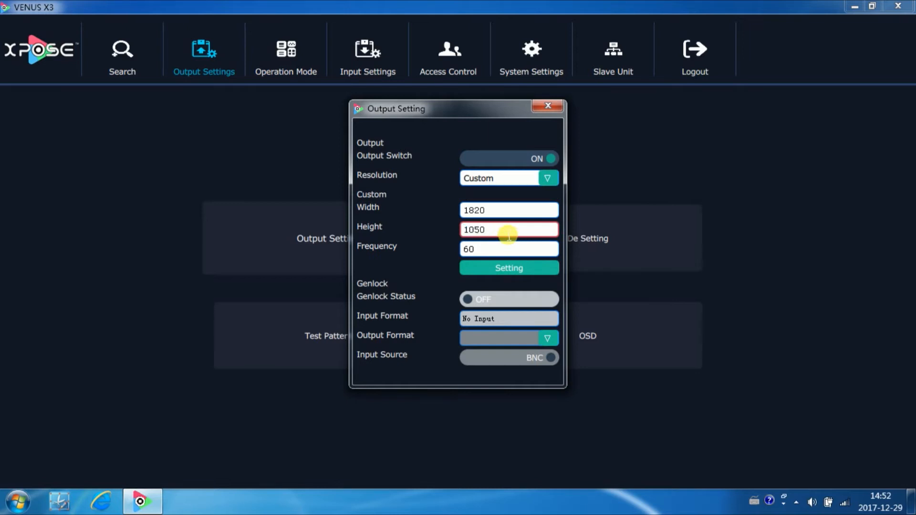
pyautogui.click(509, 268)
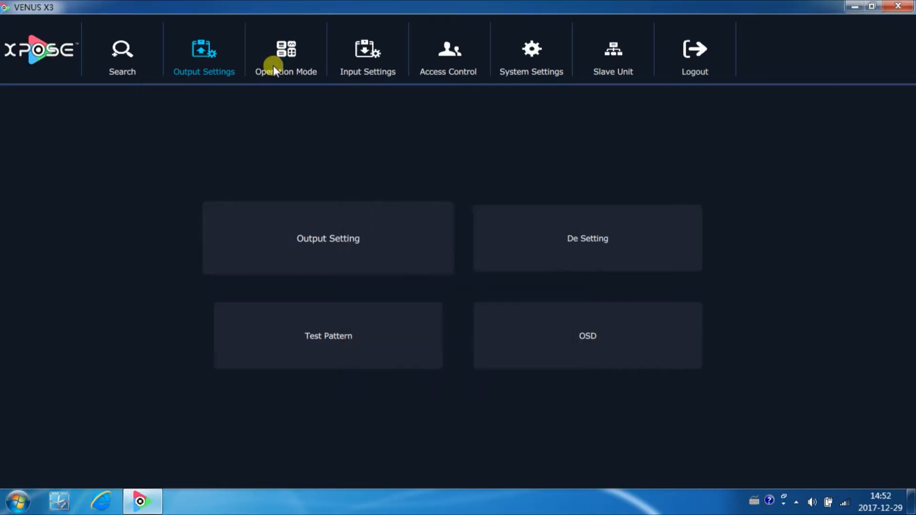
# Switch to Videowall Mode, confirm the sync, and apply Adaptive sizing to the wall.
pyautogui.click(285, 50)
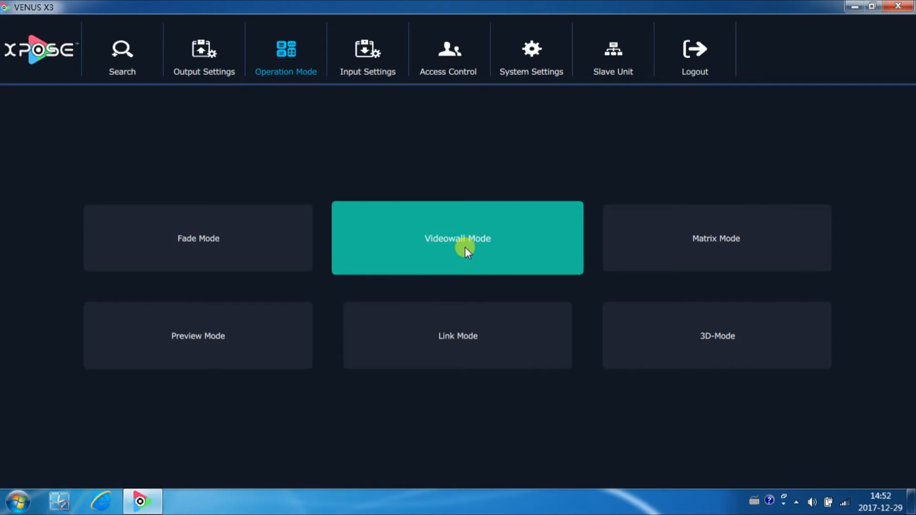
pyautogui.click(458, 250)
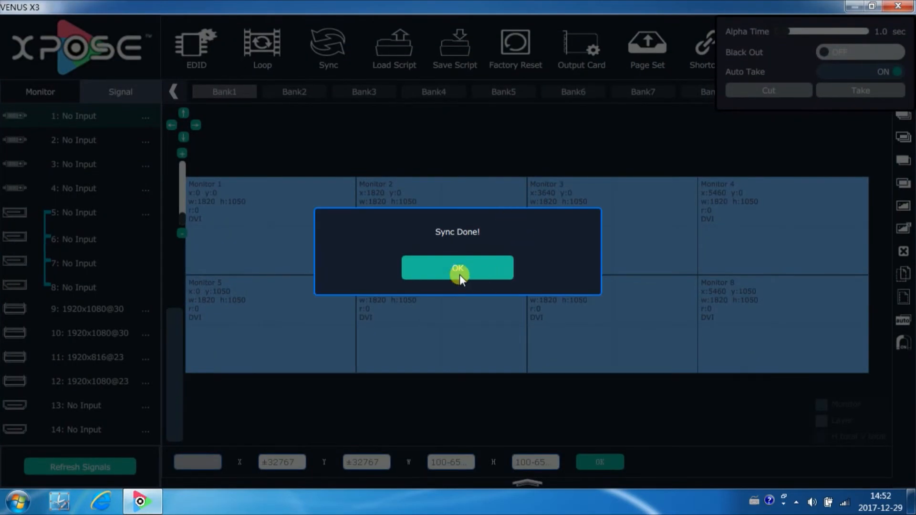
pyautogui.click(457, 268)
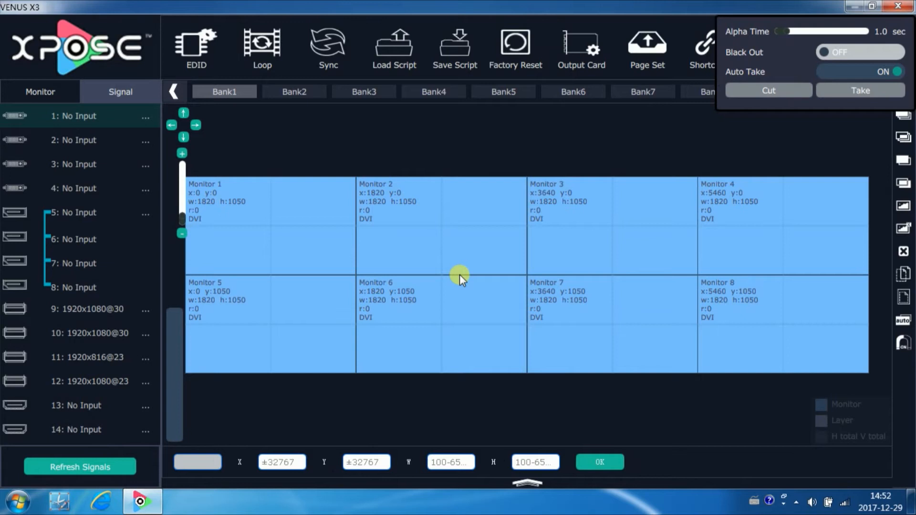
pyautogui.moveTo(289, 185)
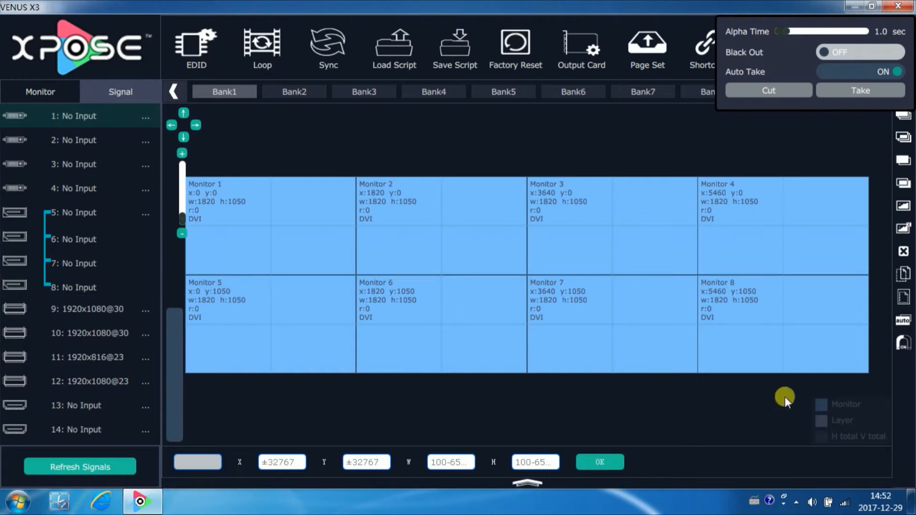
pyautogui.moveTo(902, 173)
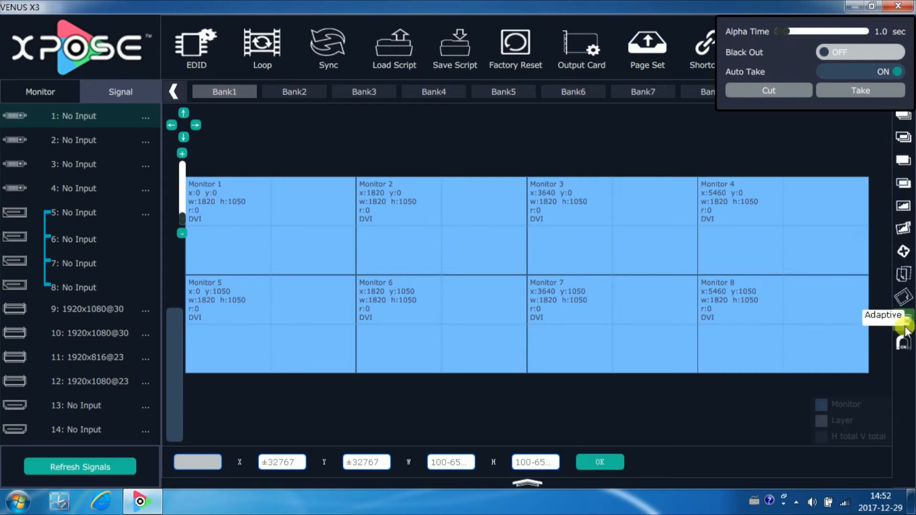
pyautogui.click(455, 46)
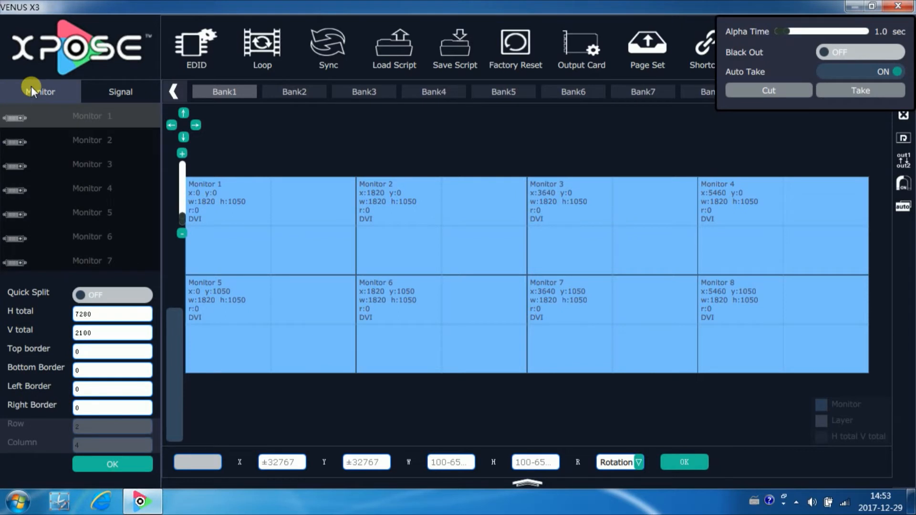
# Quick-split the wall into 1 row × 3 columns with H total 5460 and V total 1050.
pyautogui.click(112, 295)
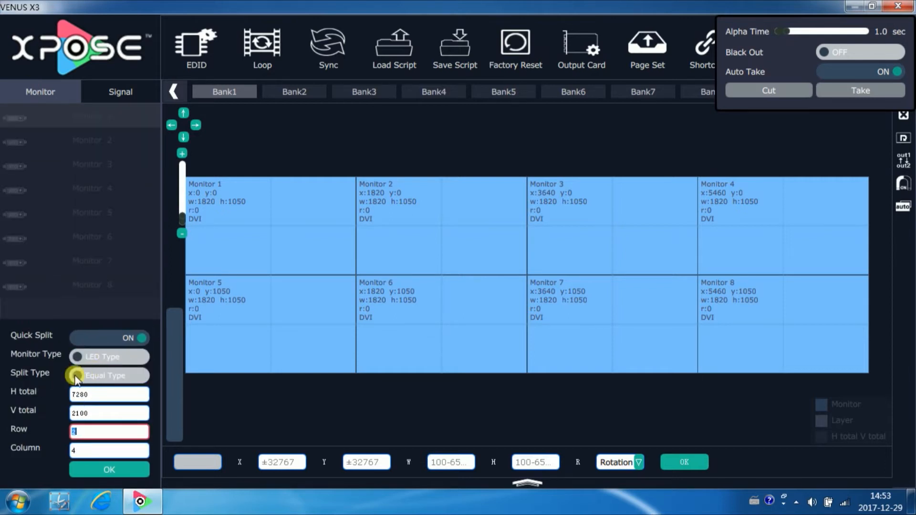
pyautogui.moveTo(124, 381)
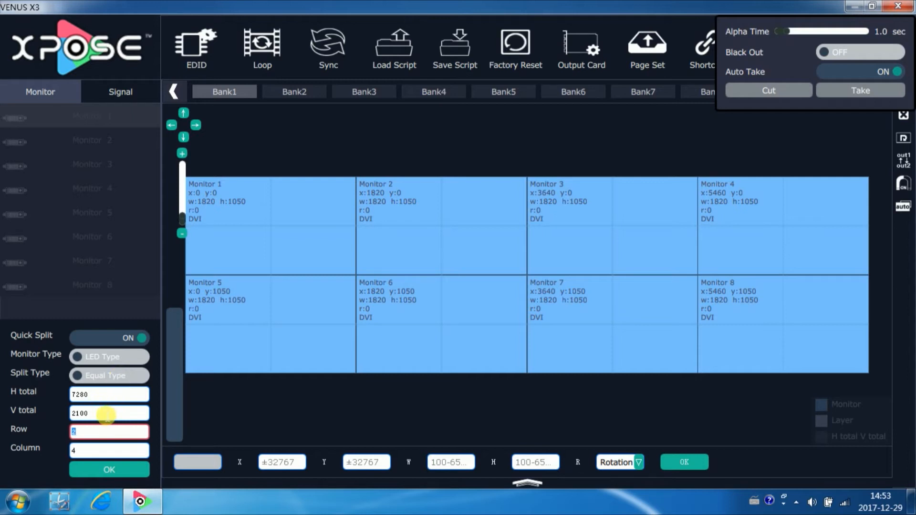
pyautogui.click(108, 395)
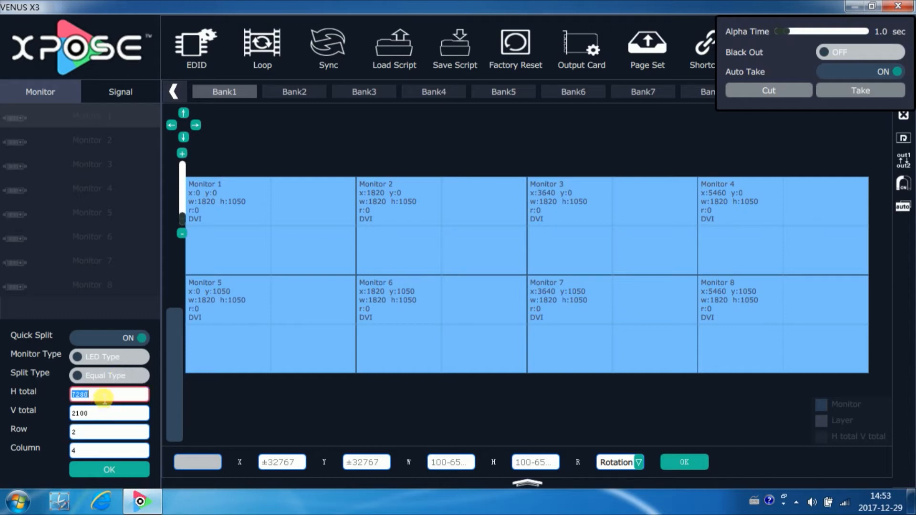
pyautogui.write('5460')
pyautogui.click(110, 450)
pyautogui.write('3')
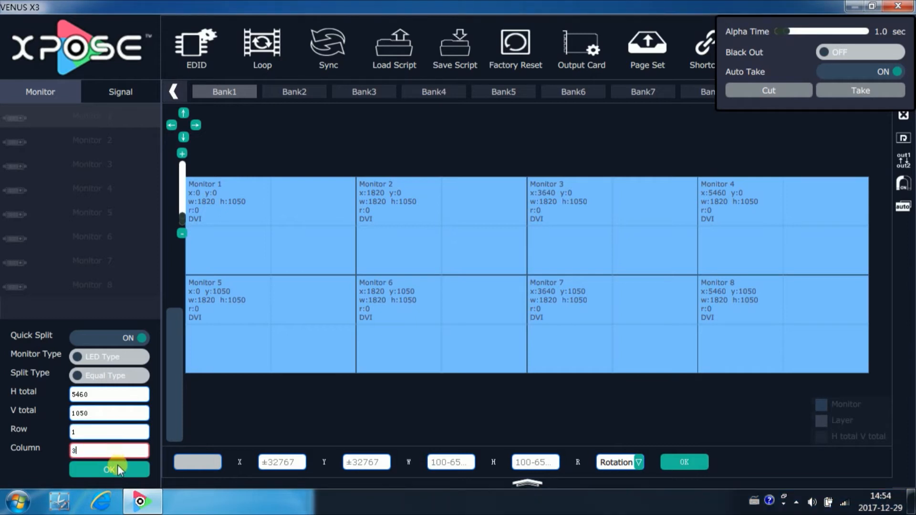
pyautogui.click(109, 469)
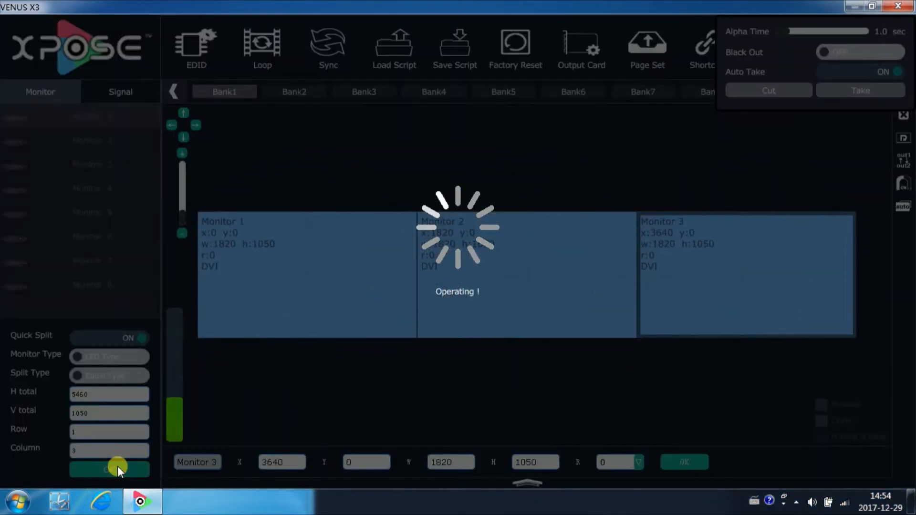
pyautogui.click(109, 470)
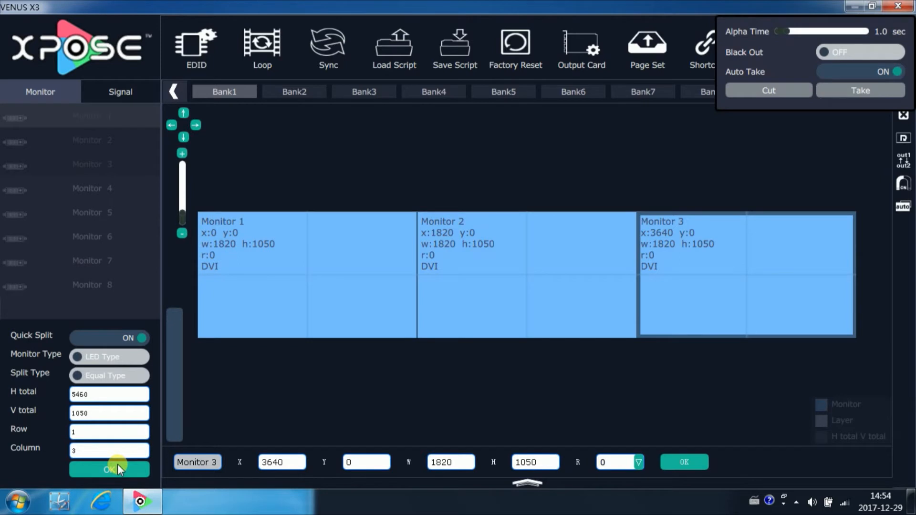
pyautogui.moveTo(904, 119)
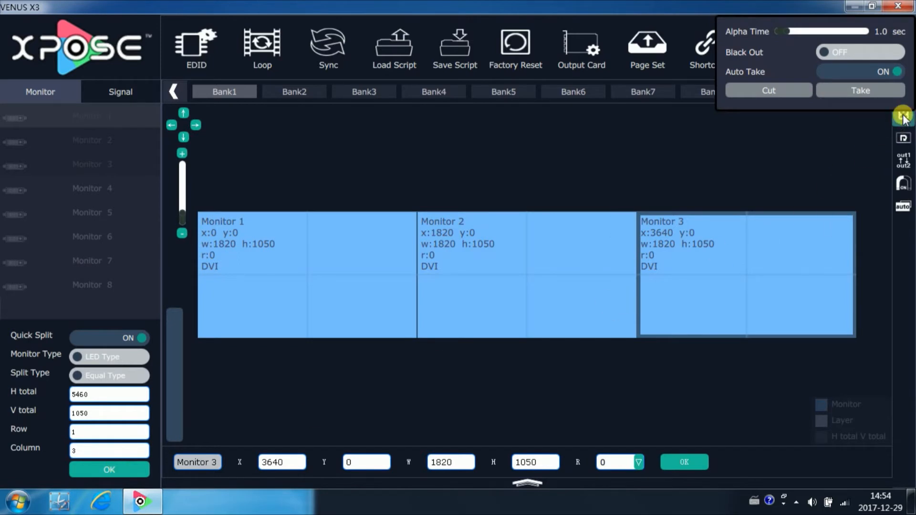
# Turn off Quick Split and hand-place Monitors 1–3 at y −25, x 7, 1827 and 3647.
pyautogui.click(129, 338)
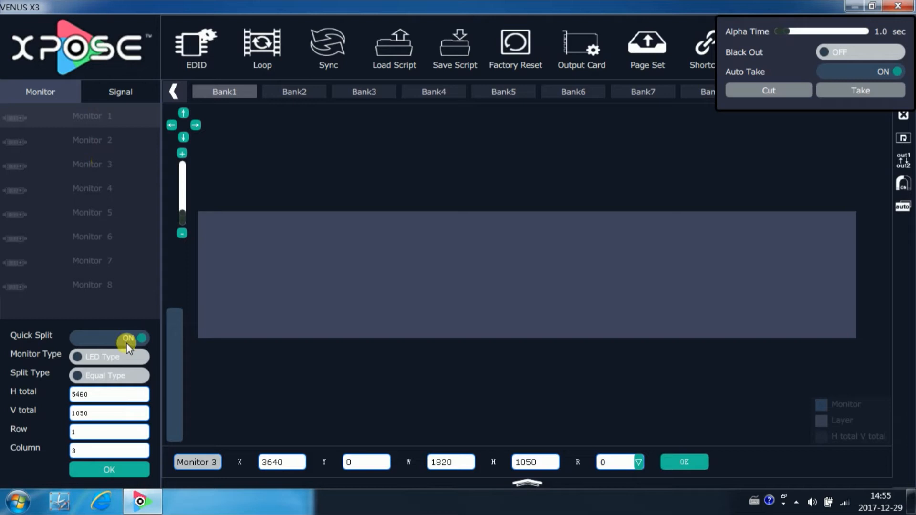
pyautogui.click(128, 339)
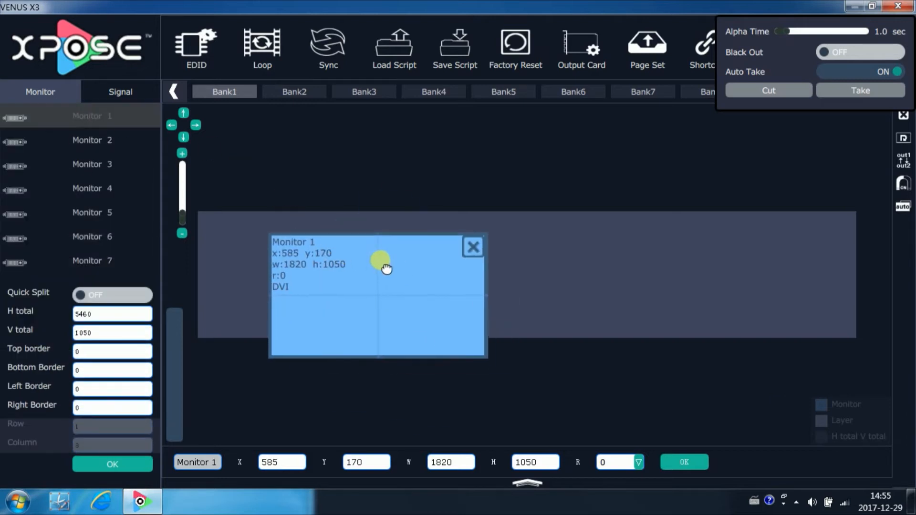
pyautogui.moveTo(380, 260); pyautogui.dragTo(466, 248)
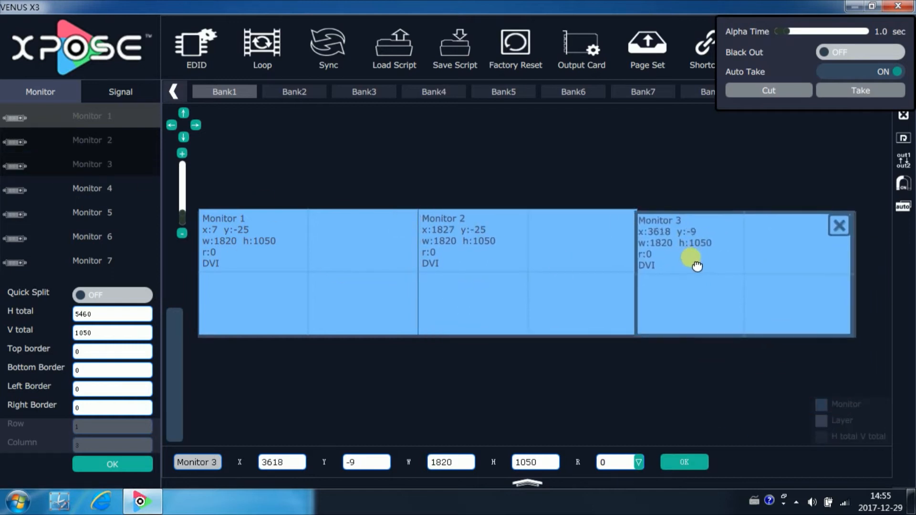
pyautogui.moveTo(693, 258); pyautogui.dragTo(700, 260)
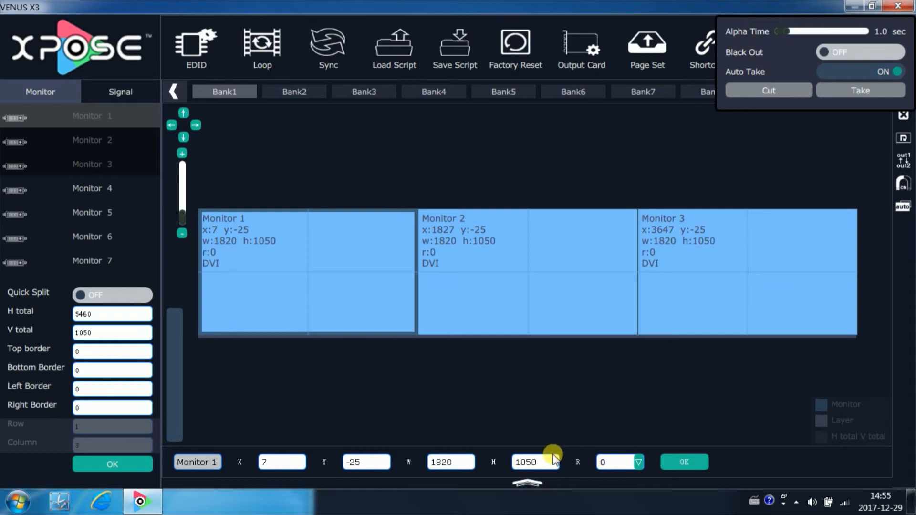
pyautogui.doubleClick(528, 462)
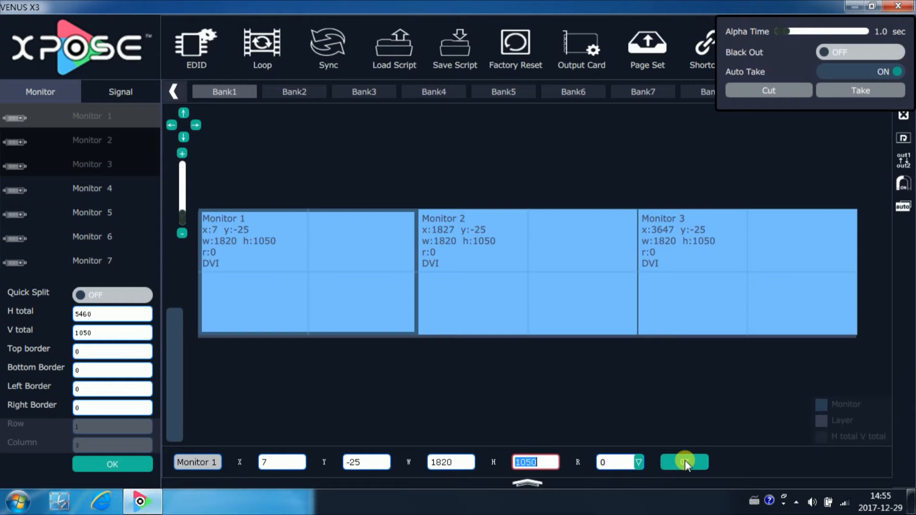
pyautogui.click(119, 91)
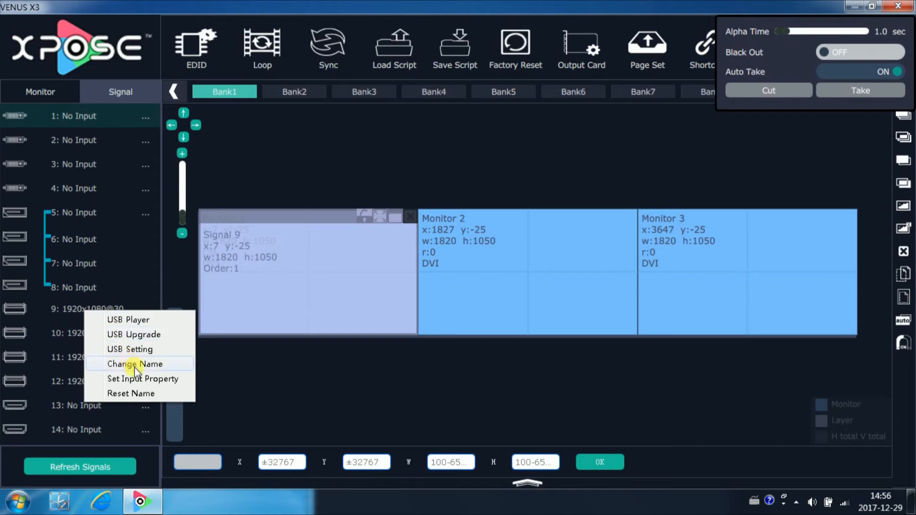
# Rename input 9 in the Signal list to 'compter' via Change Name.
pyautogui.click(135, 364)
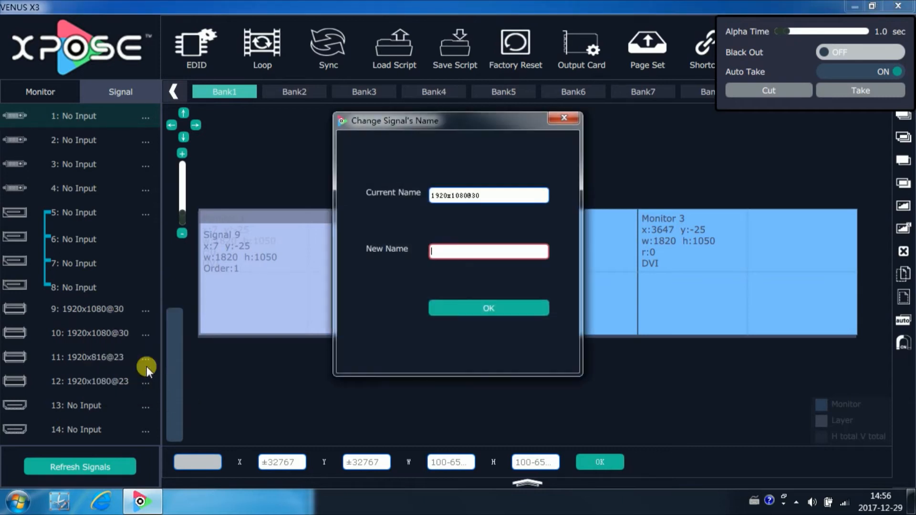
pyautogui.moveTo(522, 223)
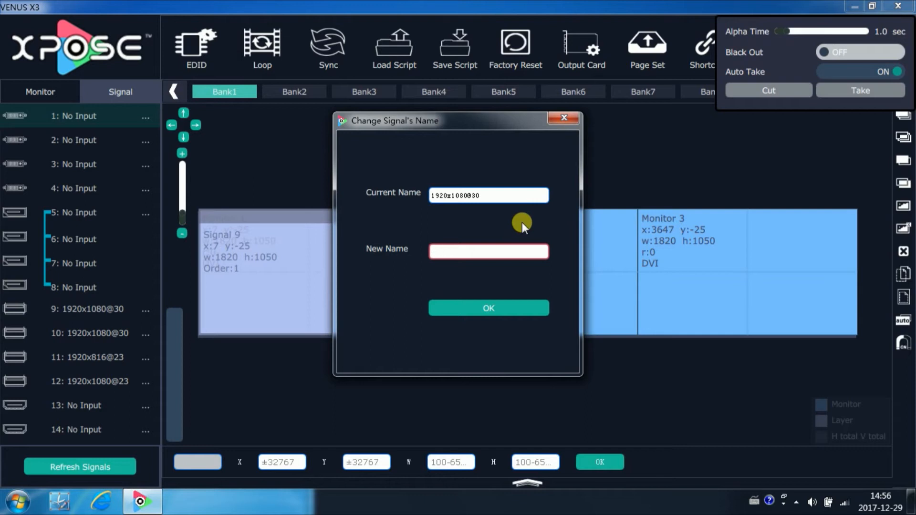
pyautogui.write('compter')
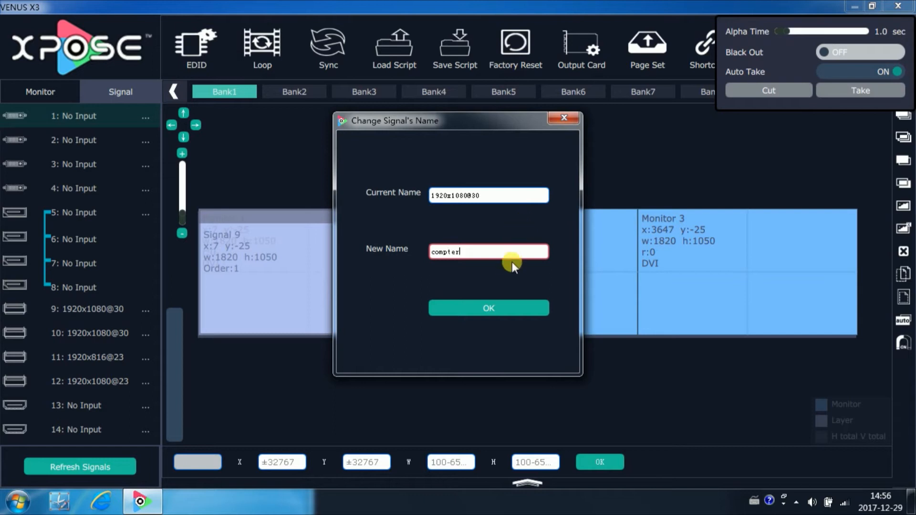
pyautogui.click(488, 308)
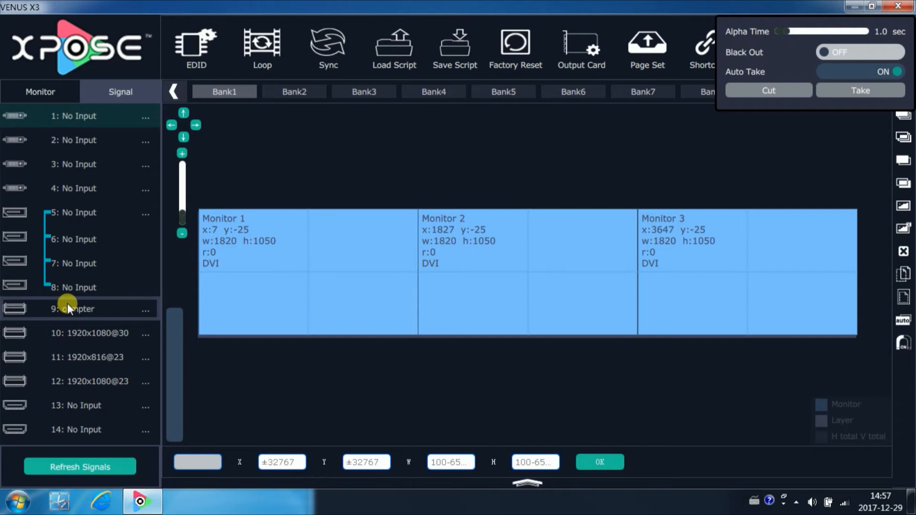
# Place Signal 9 on Monitor 1 and stretch its window across all three monitors (5469×1044).
pyautogui.moveTo(73, 309); pyautogui.dragTo(286, 260)
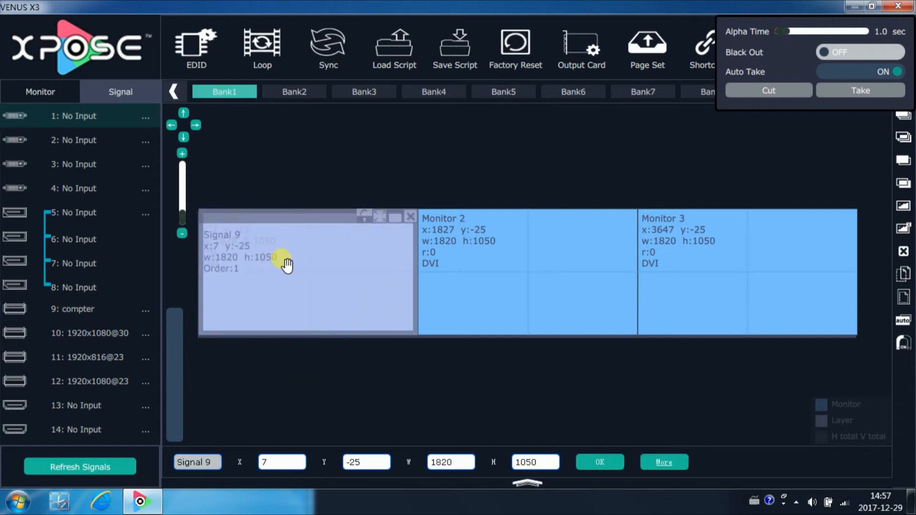
pyautogui.moveTo(420, 284)
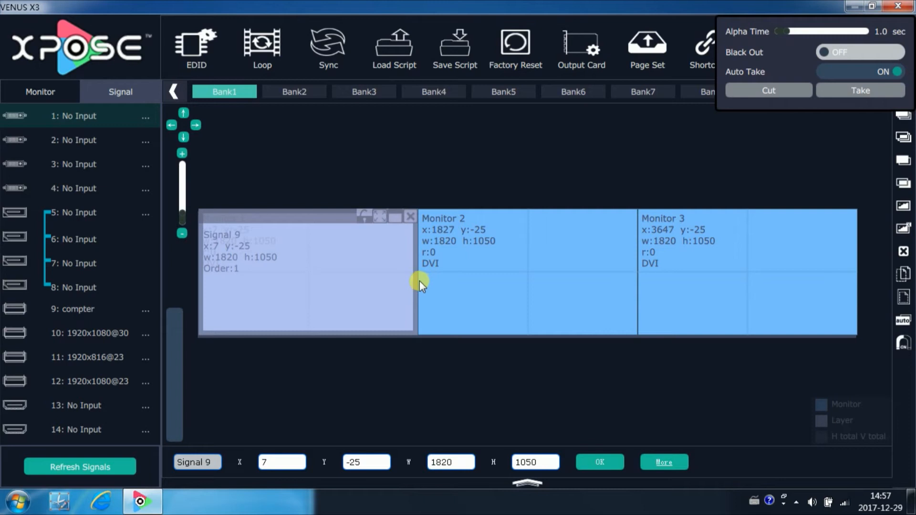
pyautogui.moveTo(419, 286); pyautogui.dragTo(420, 340)
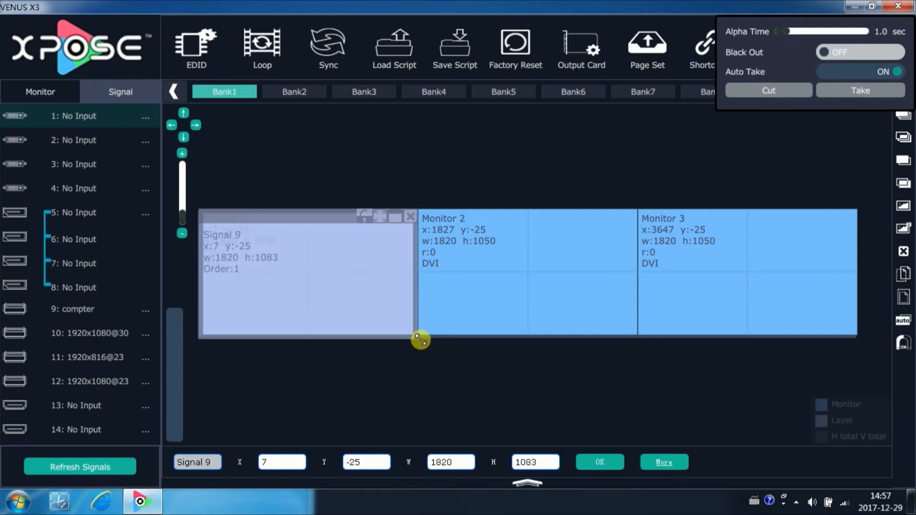
pyautogui.moveTo(420, 340); pyautogui.dragTo(382, 325)
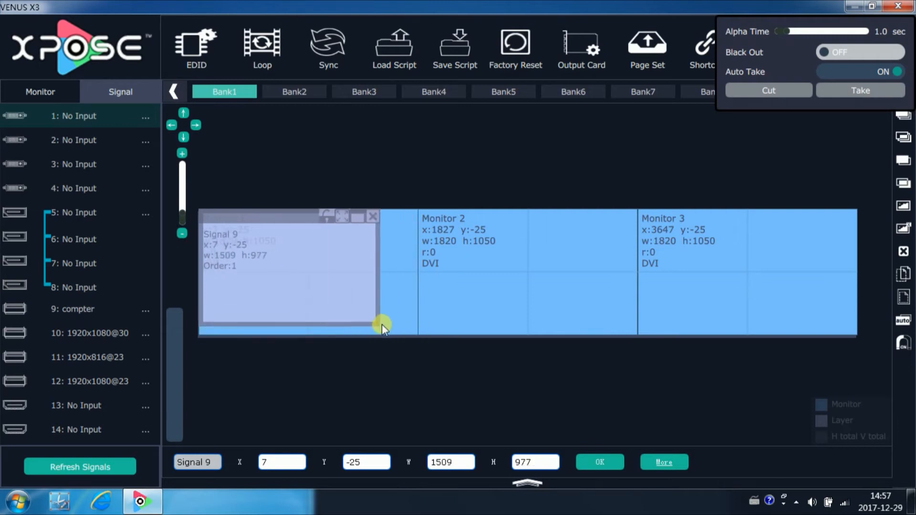
pyautogui.moveTo(382, 325); pyautogui.dragTo(862, 281)
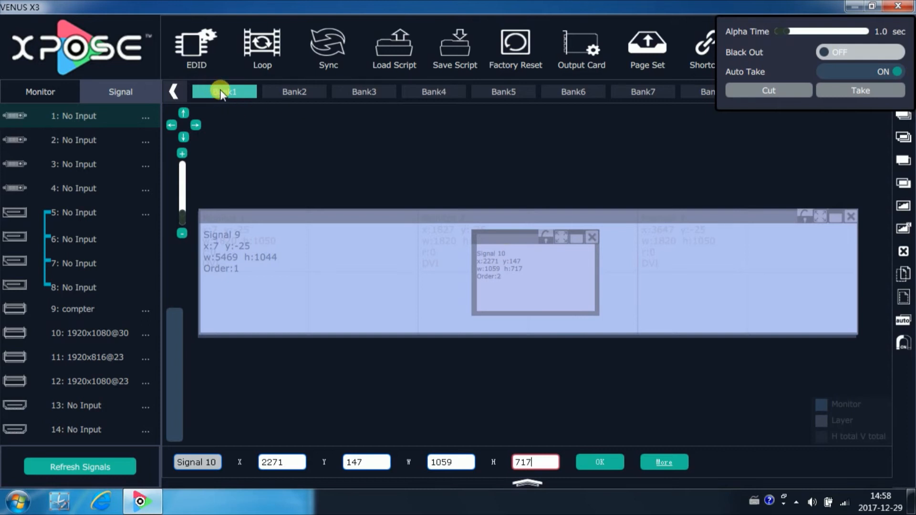
# Rename the Bank1 tab to 'dance'.
pyautogui.doubleClick(224, 92)
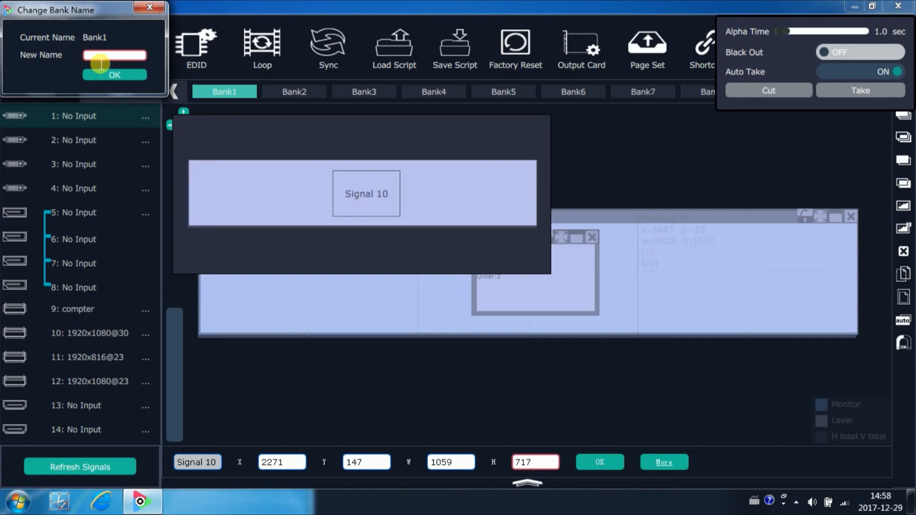
pyautogui.write('dance')
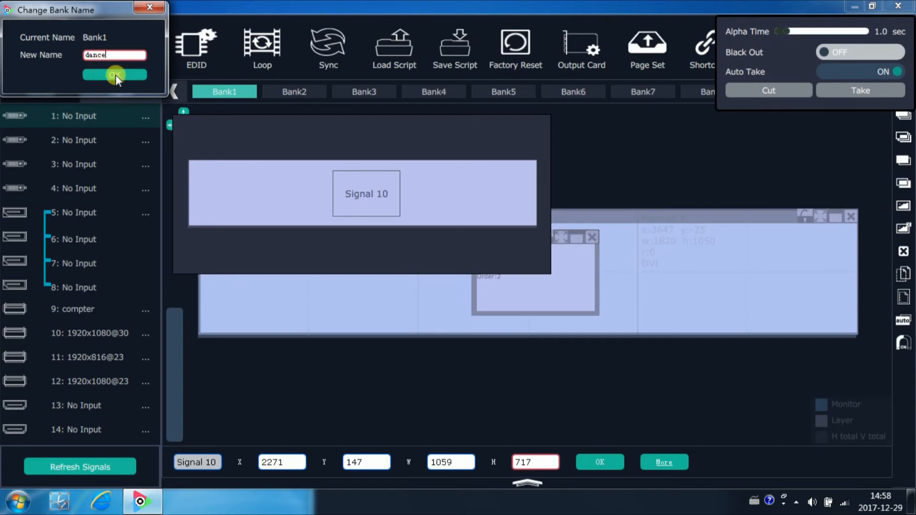
pyautogui.click(114, 75)
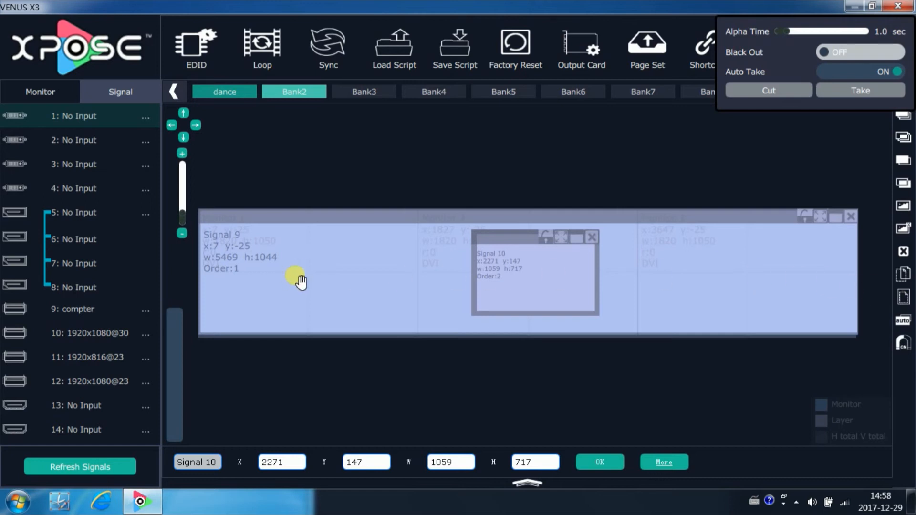
# Select Bank2 for the Signal 11 full-width and centred Signal 12 layout.
pyautogui.click(77, 358)
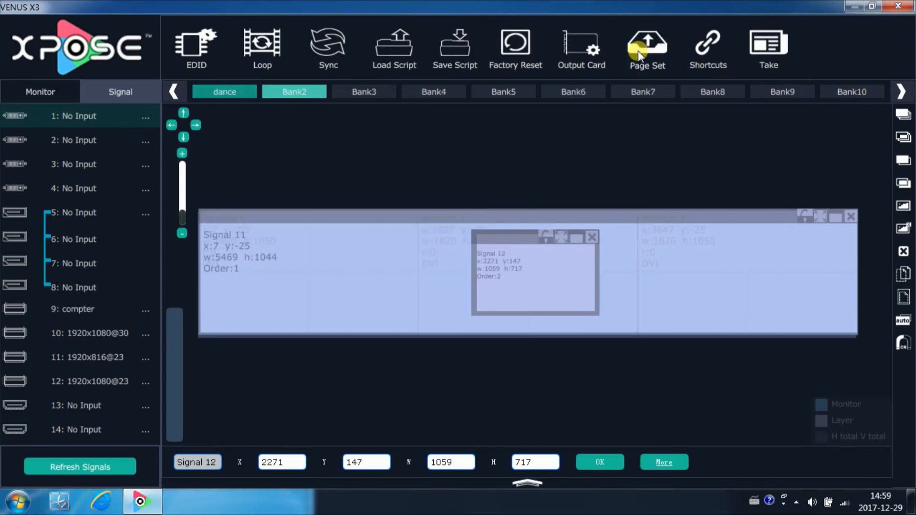
# Open Page Settings on the Save Page tab, then close the window.
pyautogui.click(646, 43)
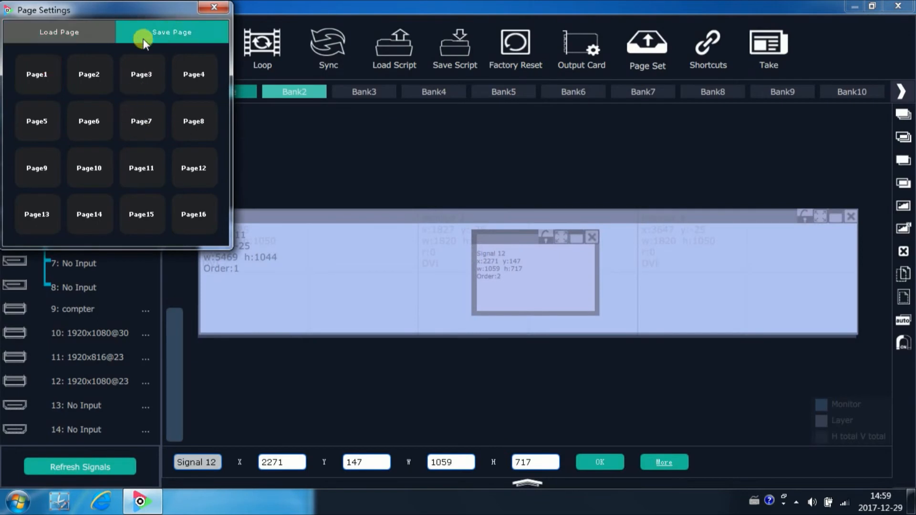
pyautogui.moveTo(207, 220)
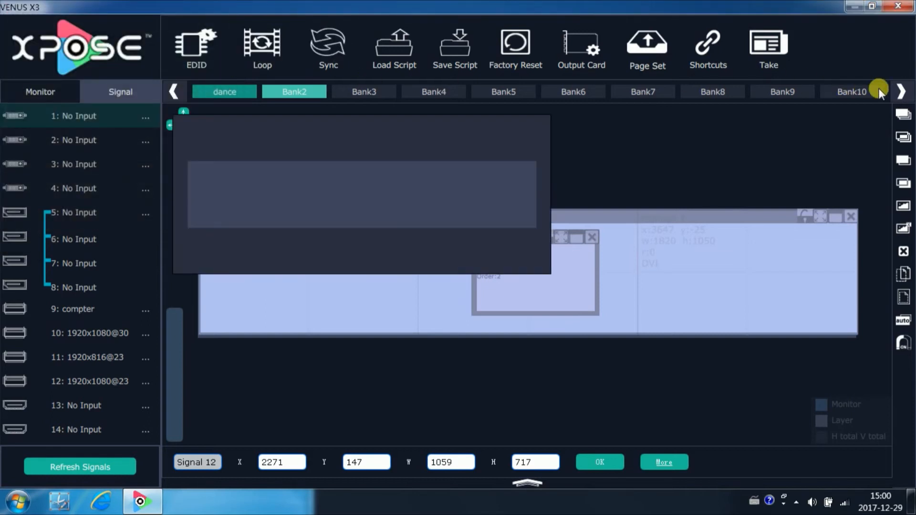
pyautogui.click(516, 45)
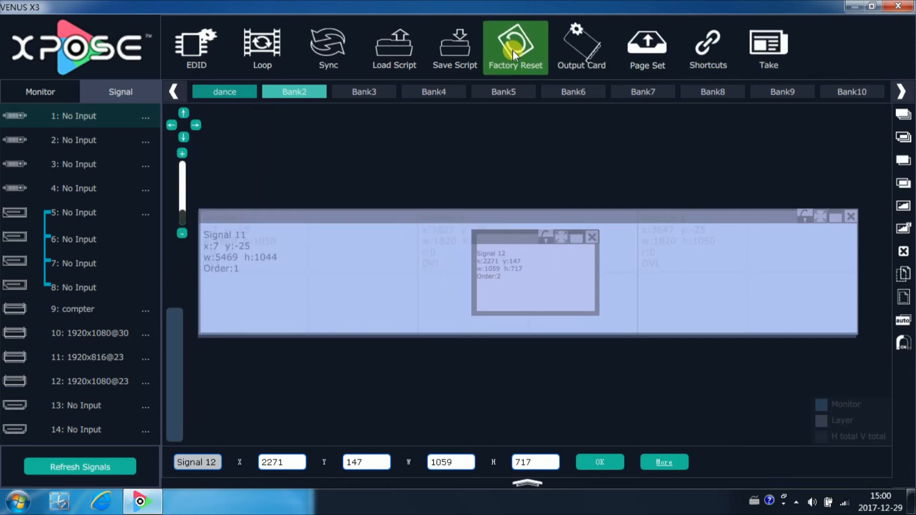
pyautogui.moveTo(449, 57)
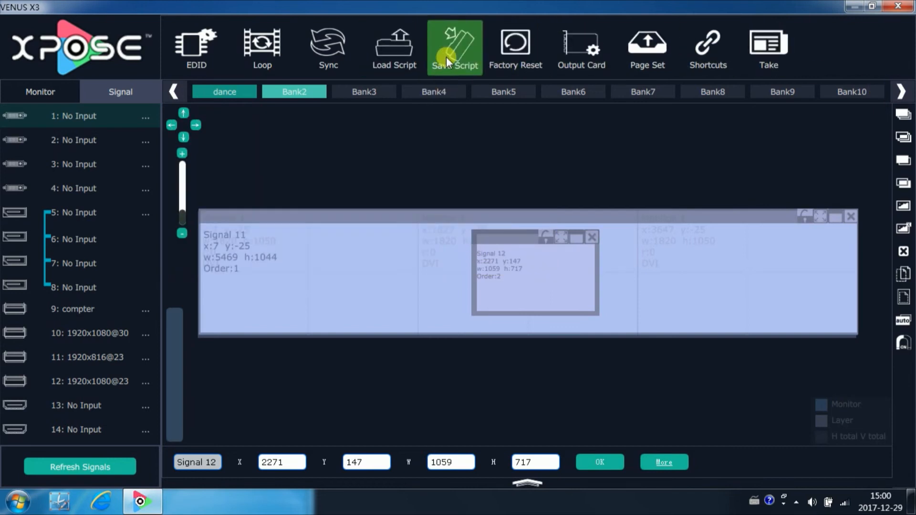
# Open the ten-scene script saving dialog and return to the device search screen.
pyautogui.click(452, 46)
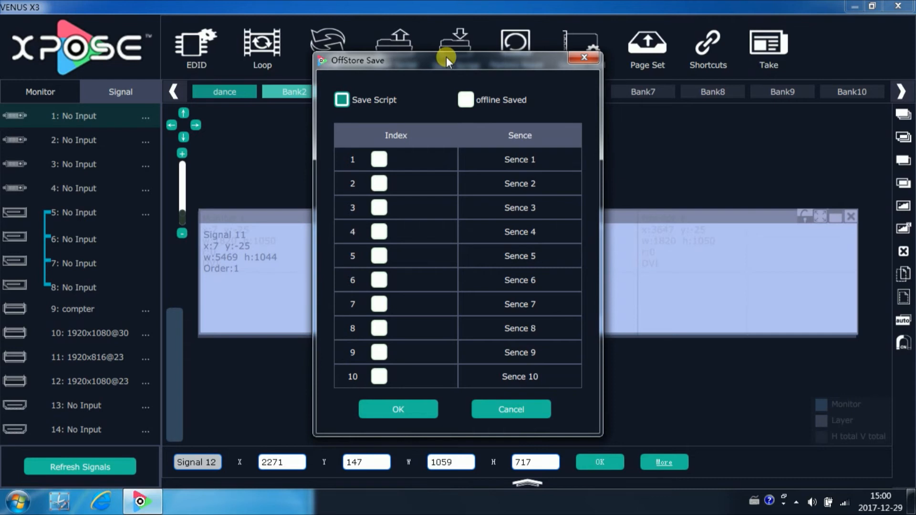
pyautogui.click(510, 409)
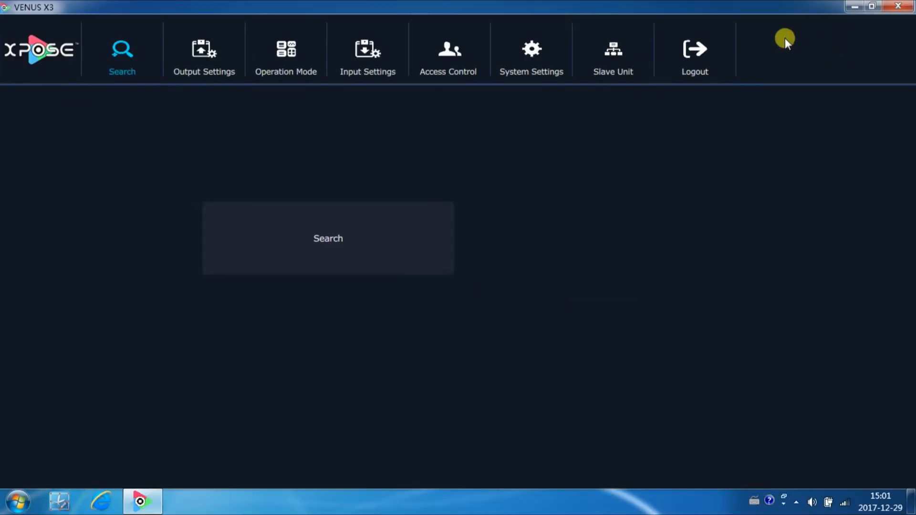
# Browse the operation modes with Videowall Mode kept, then show Input Settings.
pyautogui.click(285, 48)
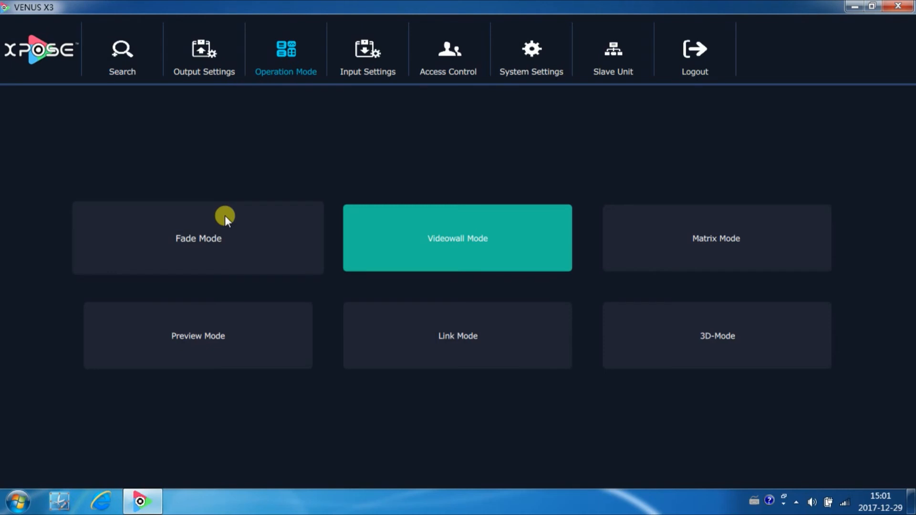
pyautogui.moveTo(223, 224)
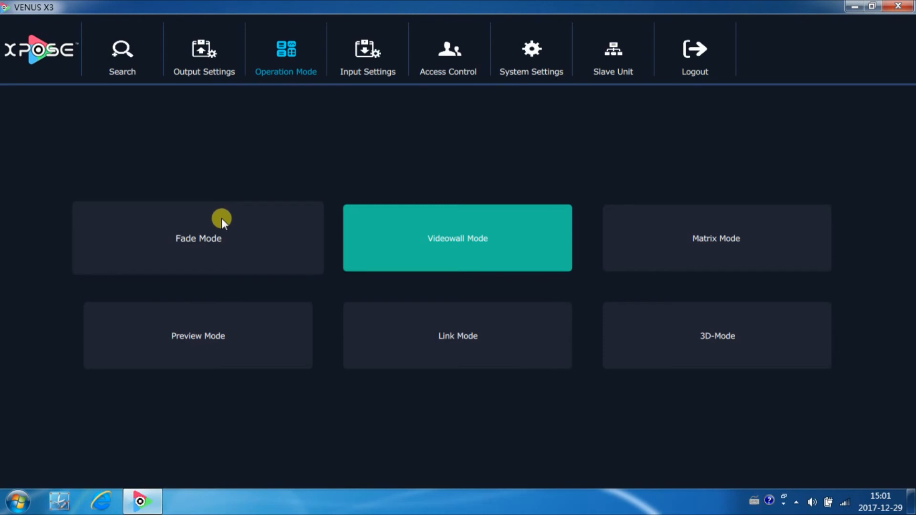
pyautogui.moveTo(216, 260)
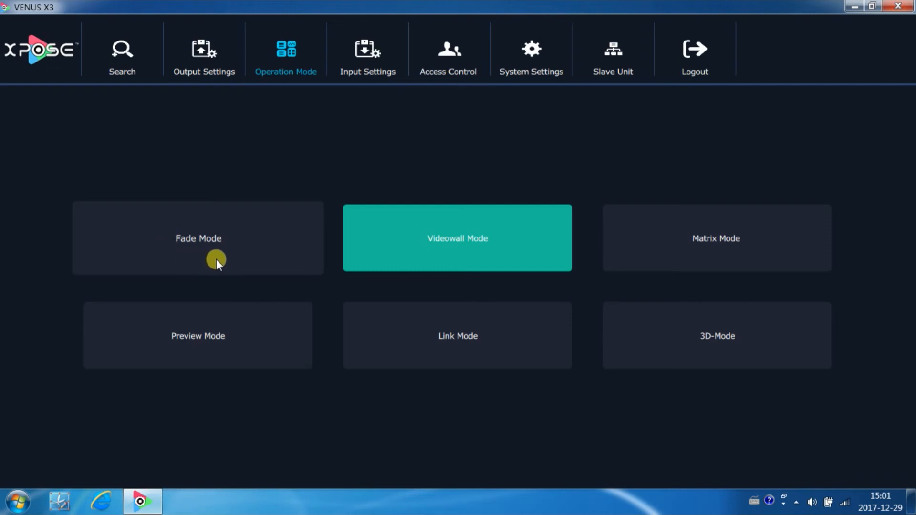
pyautogui.moveTo(158, 342)
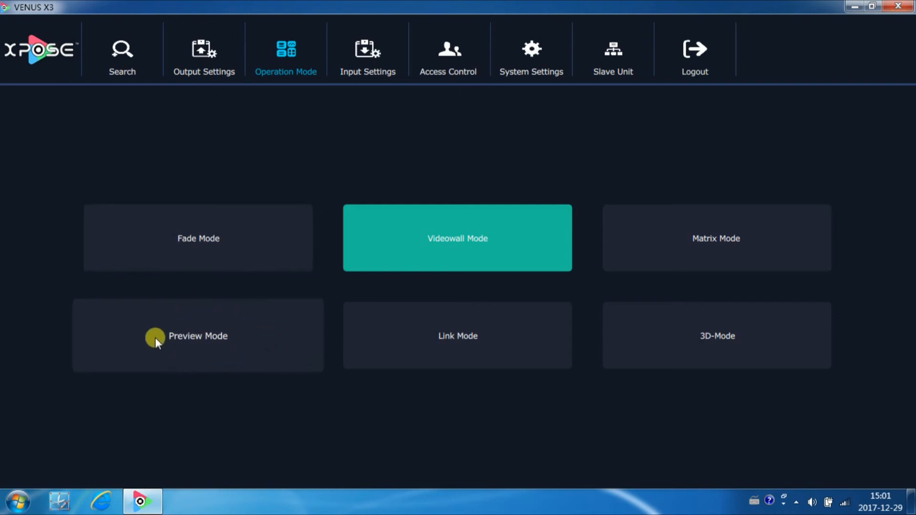
pyautogui.moveTo(218, 357)
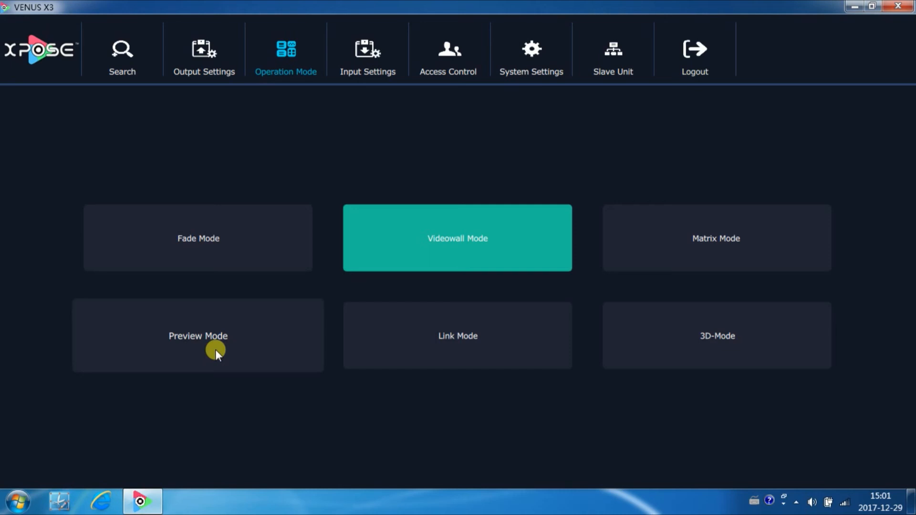
pyautogui.moveTo(494, 352)
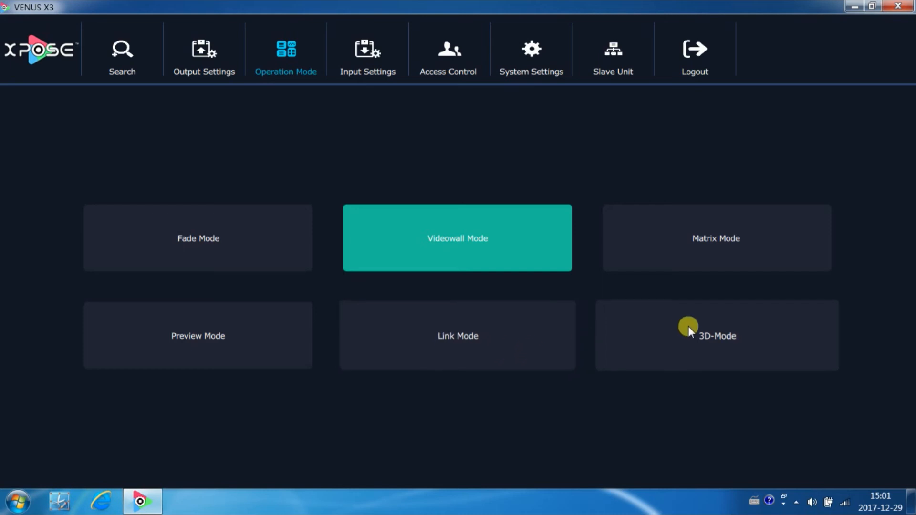
pyautogui.moveTo(697, 344)
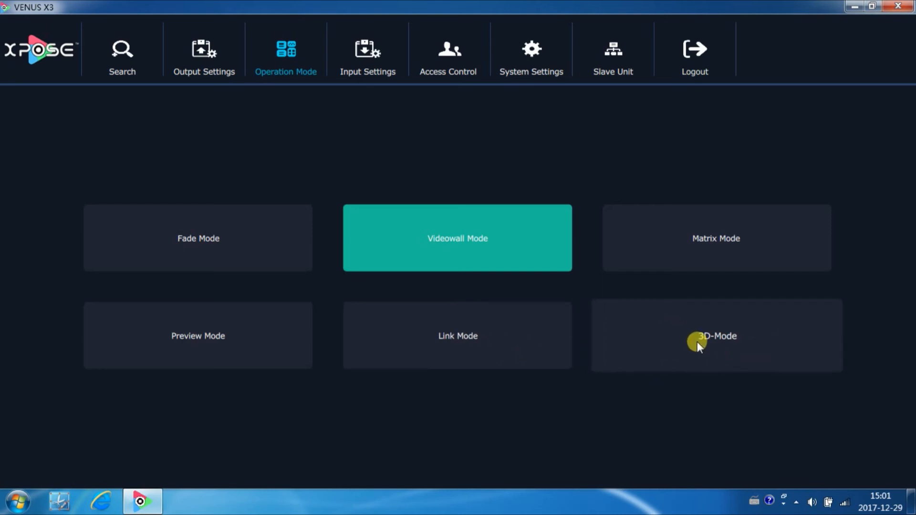
pyautogui.moveTo(716, 258)
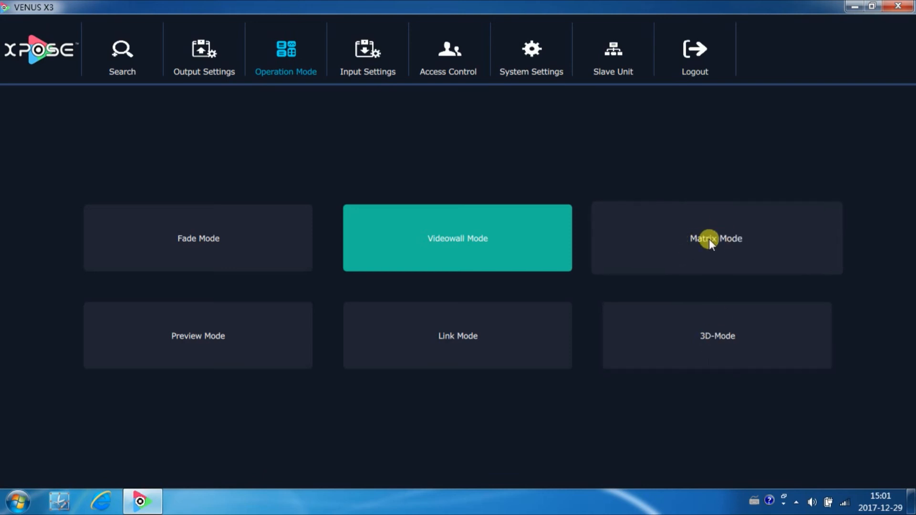
pyautogui.moveTo(708, 243)
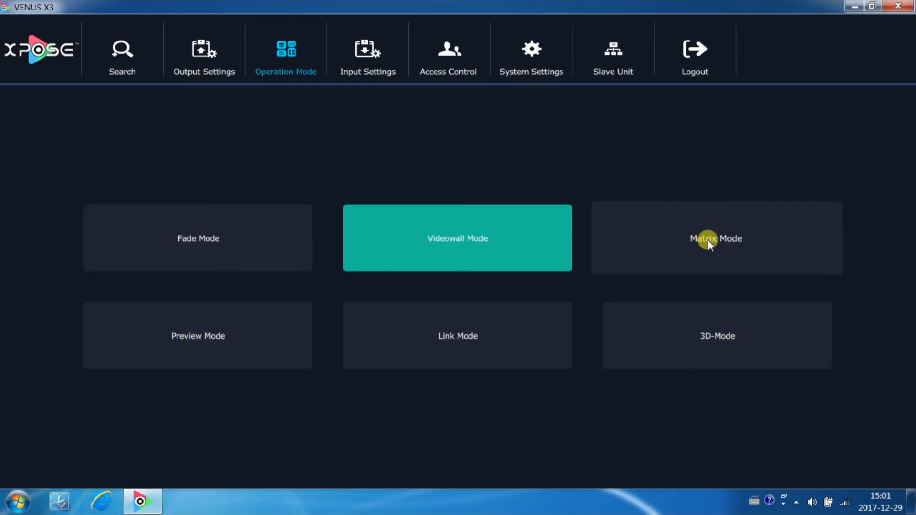
pyautogui.moveTo(700, 240)
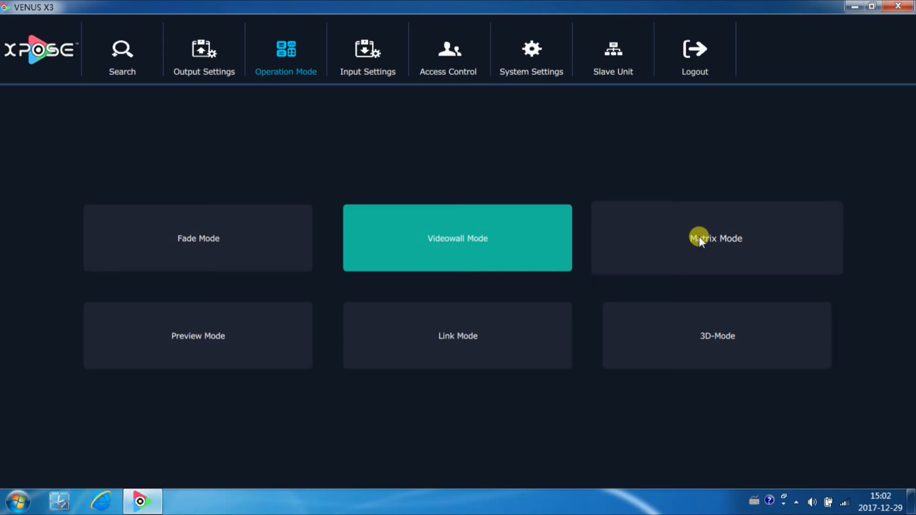
pyautogui.click(367, 48)
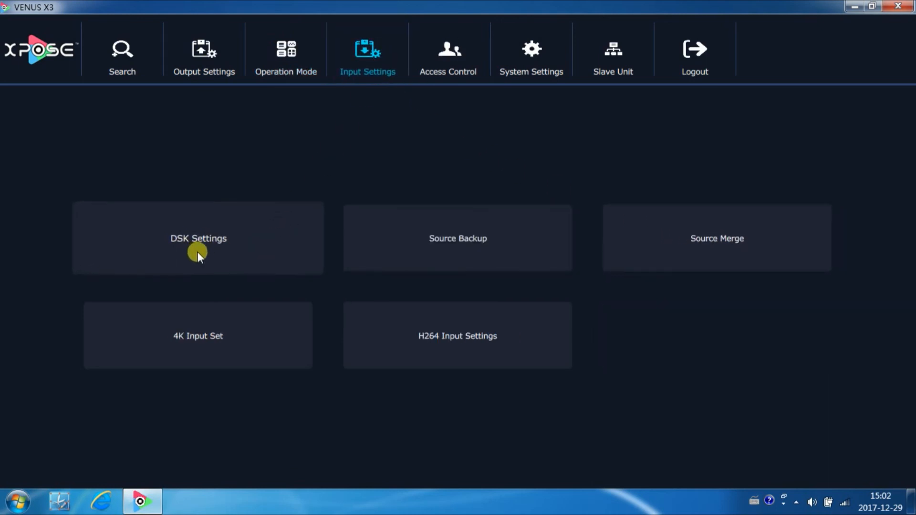
# Turn DSK on for Input 1 and add a Hot Backup source backup row.
pyautogui.click(198, 238)
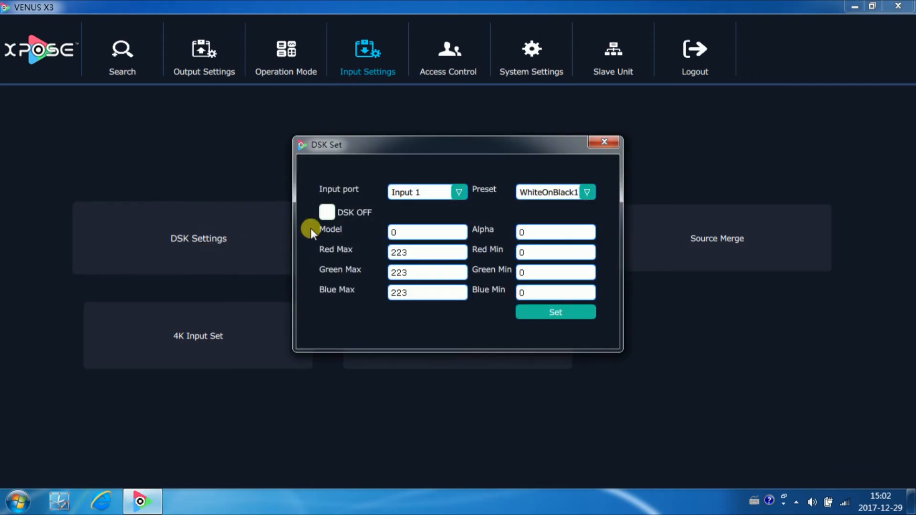
pyautogui.click(327, 212)
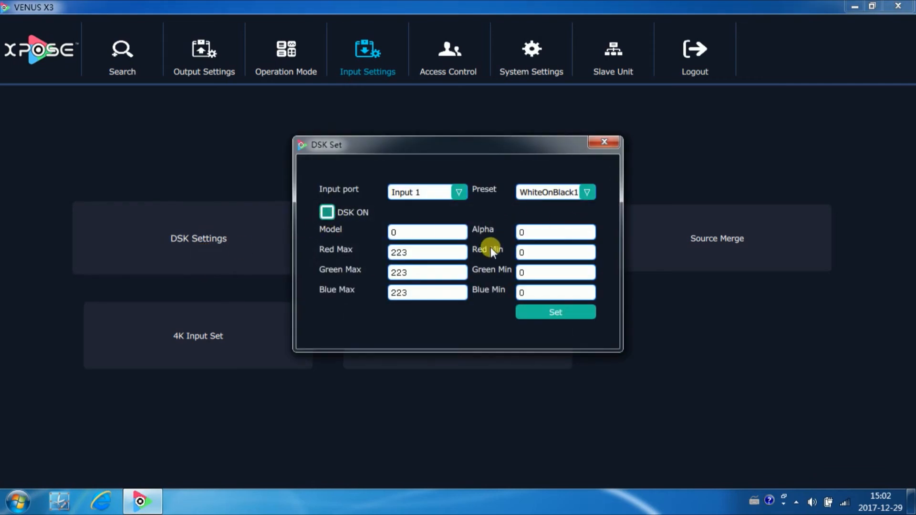
pyautogui.click(588, 192)
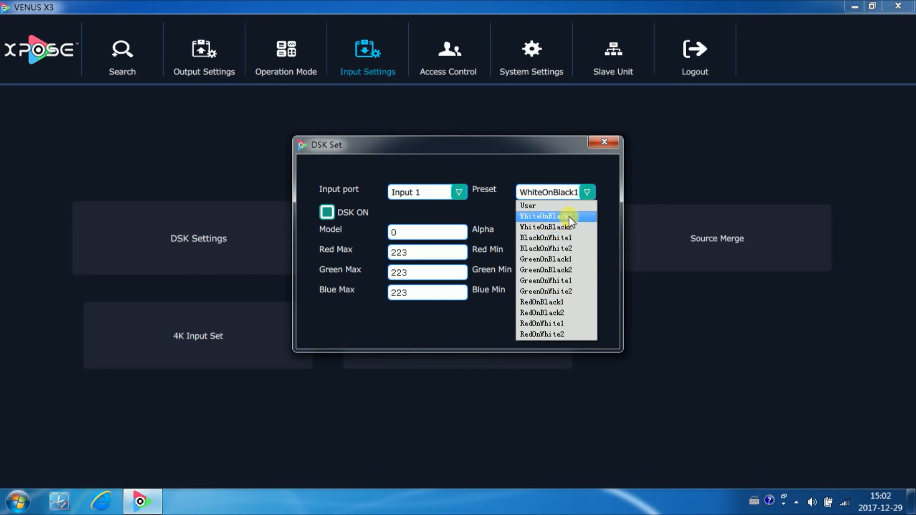
pyautogui.moveTo(604, 143)
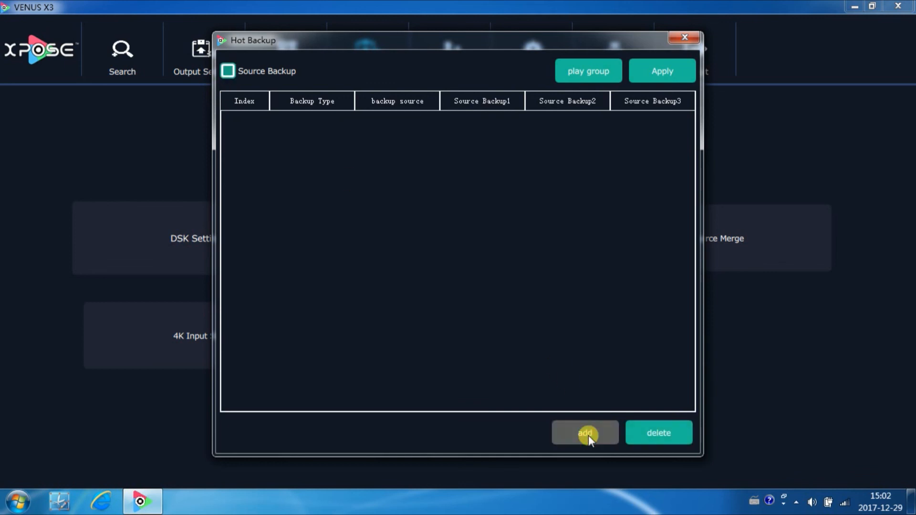
pyautogui.click(585, 433)
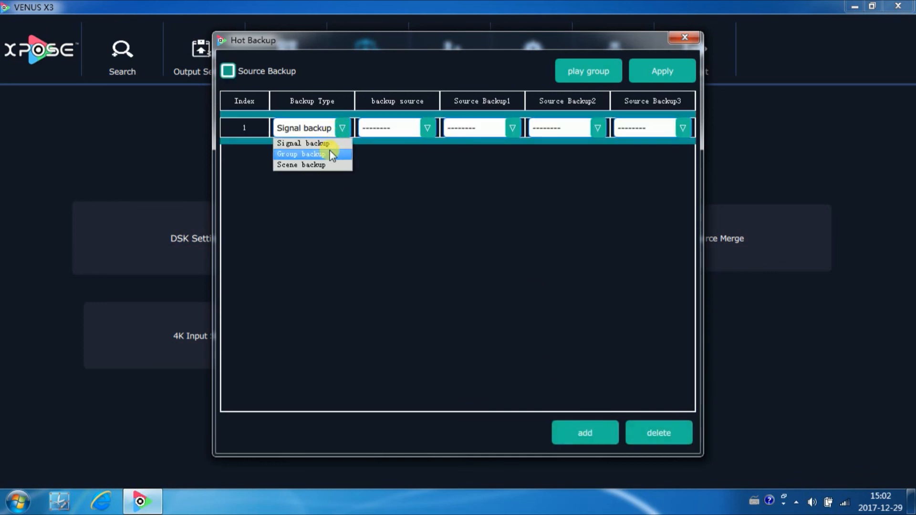
pyautogui.moveTo(329, 167)
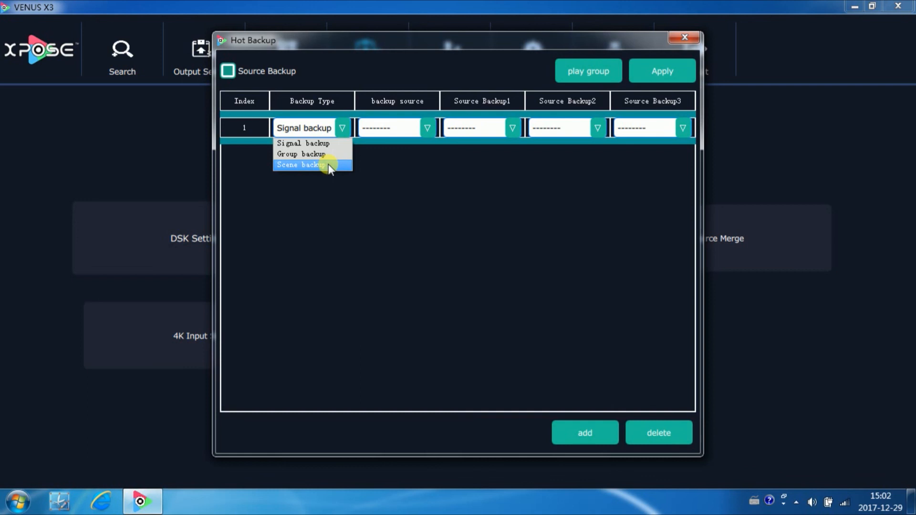
pyautogui.moveTo(683, 39)
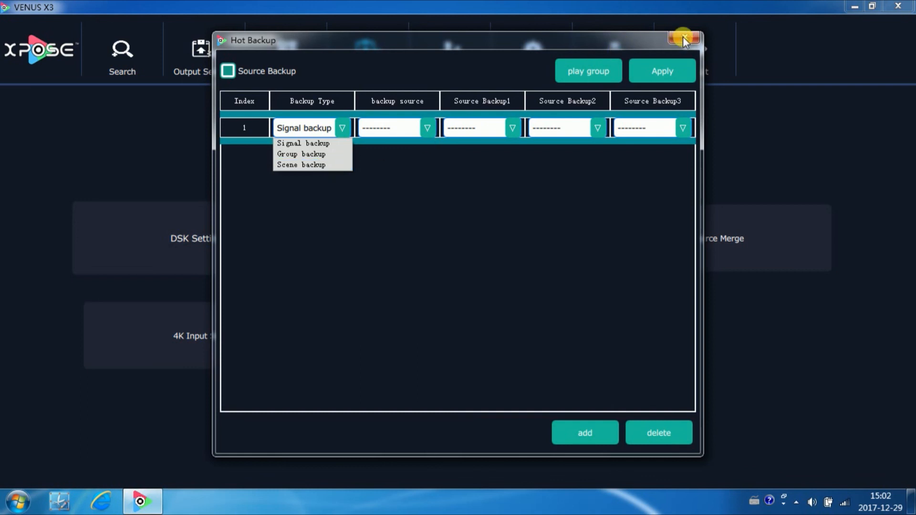
pyautogui.click(686, 37)
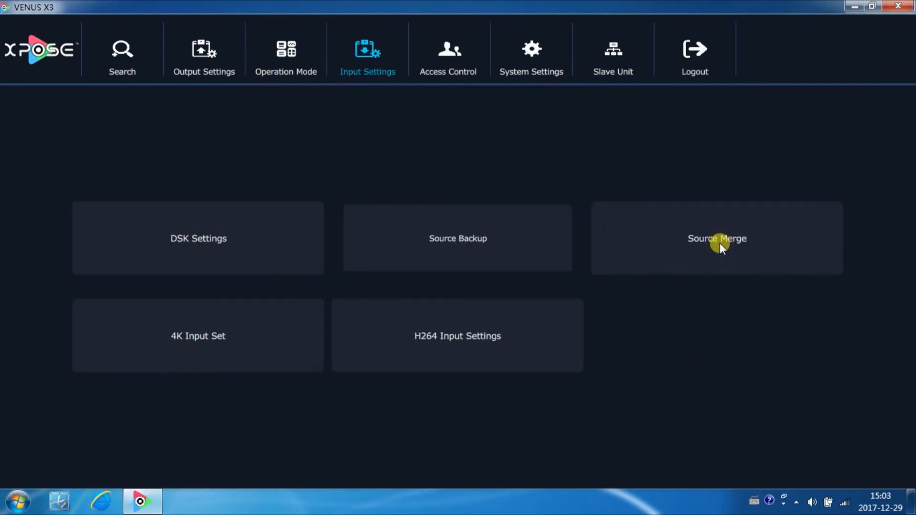
# Check the 4K input window and dismiss H264 Input Settings after its no-card warning.
pyautogui.click(718, 238)
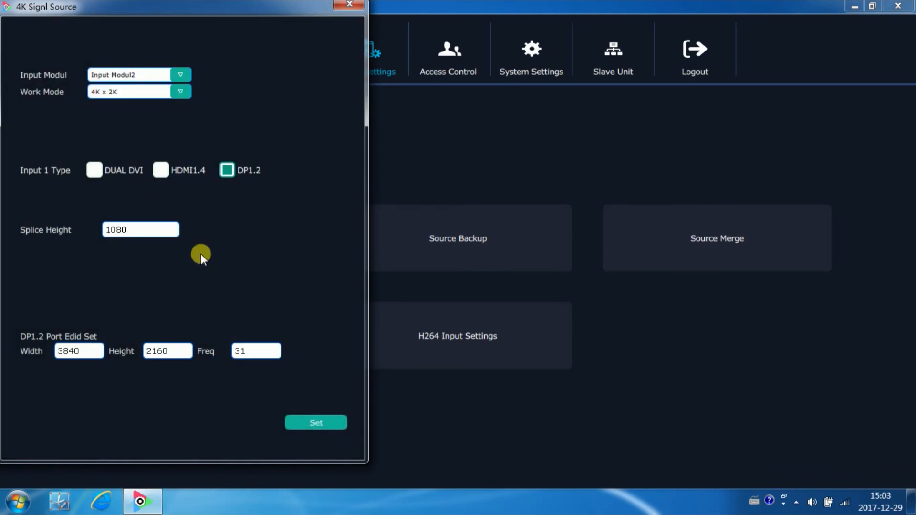
pyautogui.moveTo(203, 252)
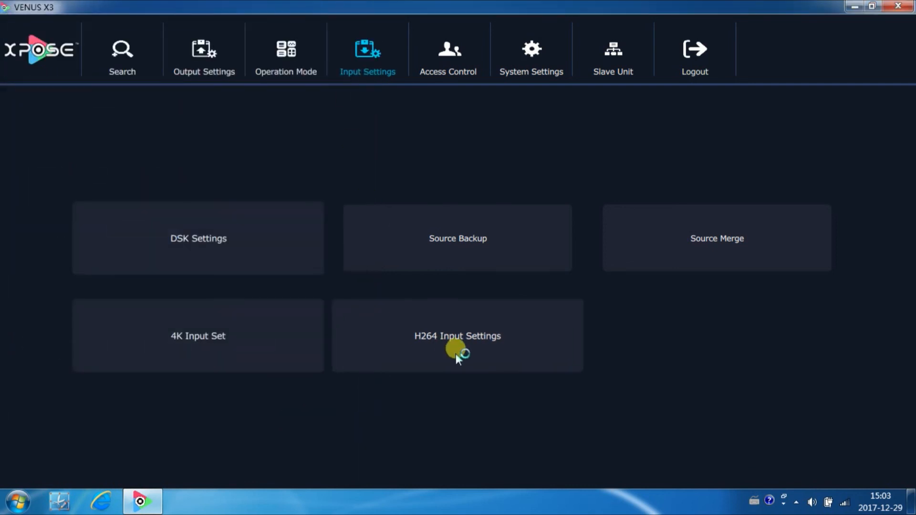
pyautogui.click(457, 343)
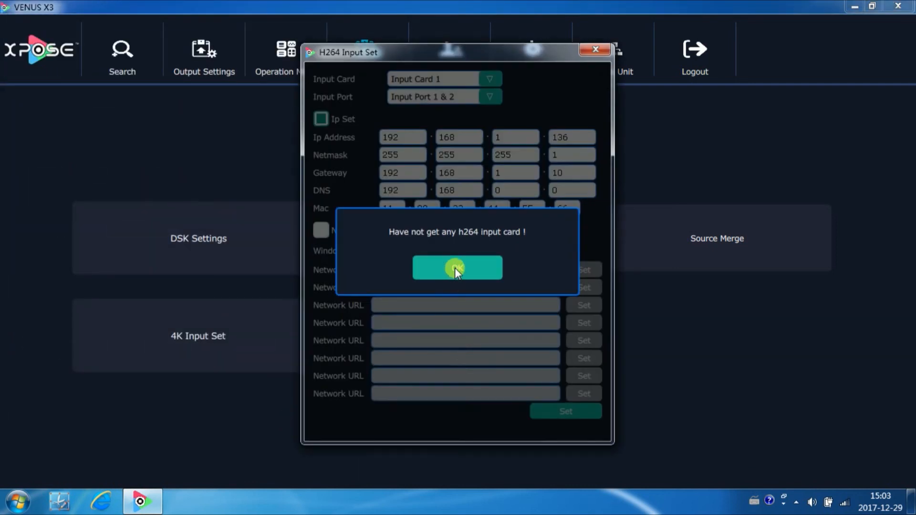
pyautogui.click(458, 267)
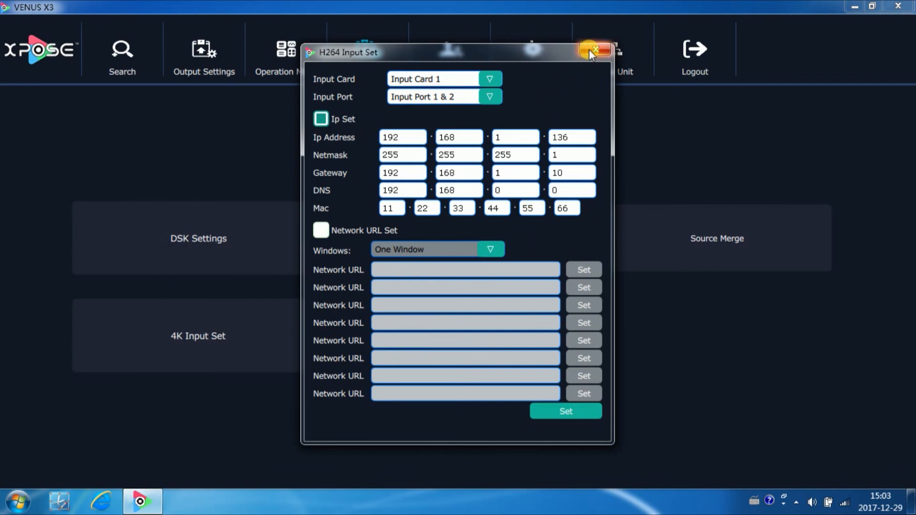
pyautogui.click(595, 48)
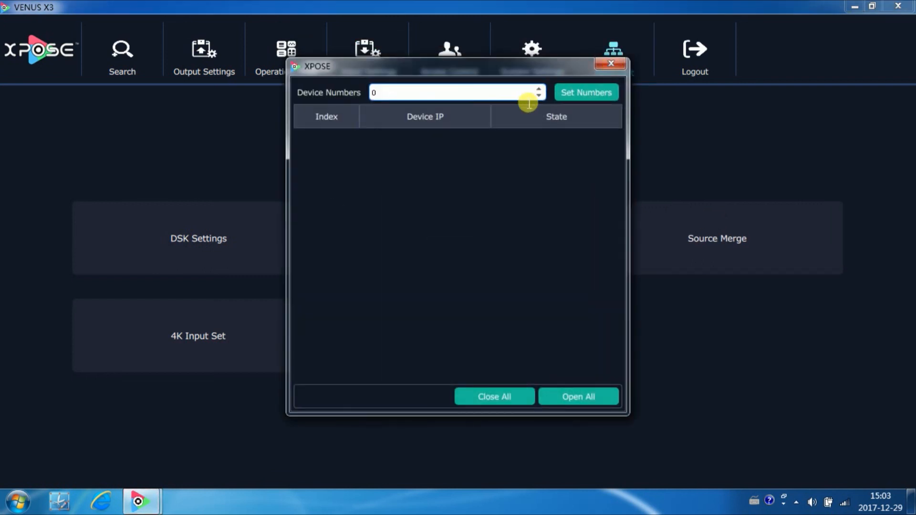
# Set the slave device count to 3, then log out and confirm.
pyautogui.write('3')
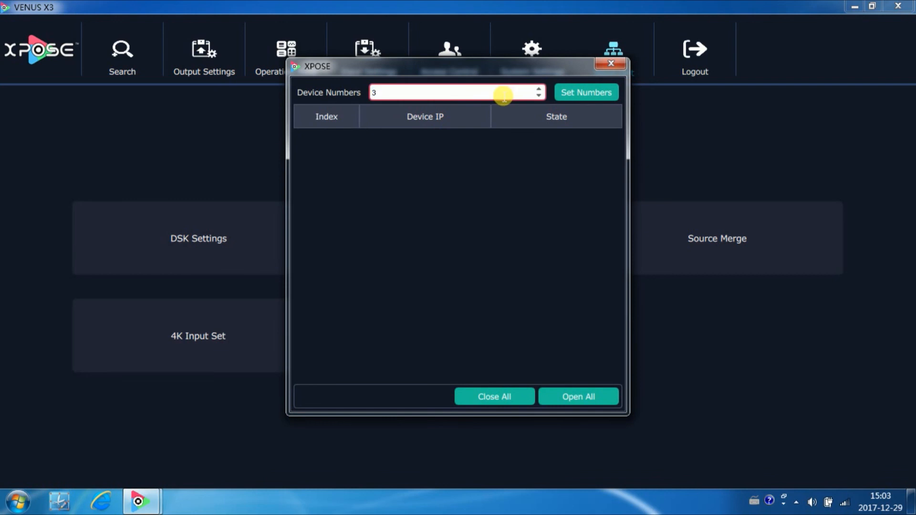
pyautogui.click(586, 93)
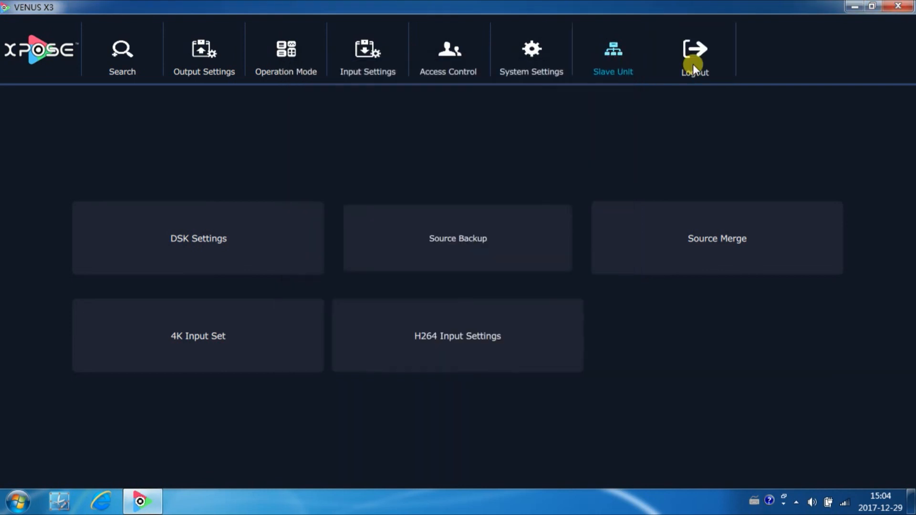
pyautogui.click(695, 58)
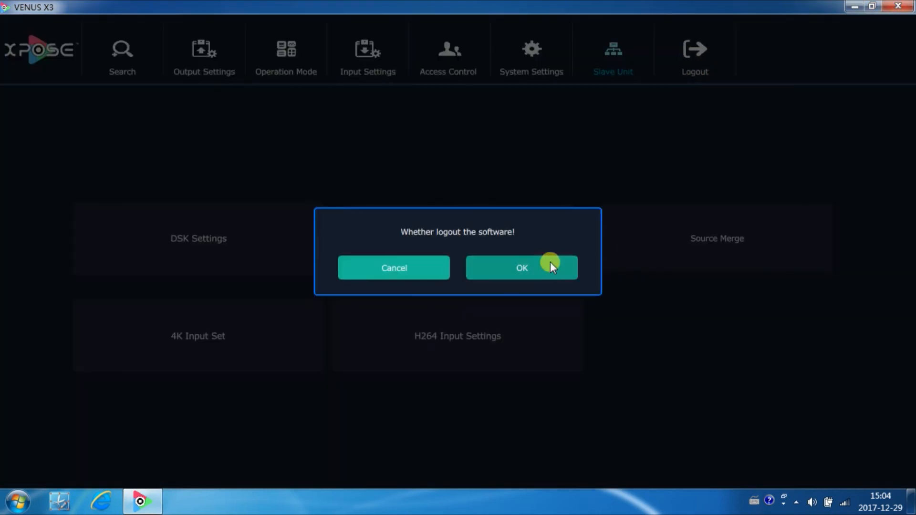
pyautogui.click(522, 268)
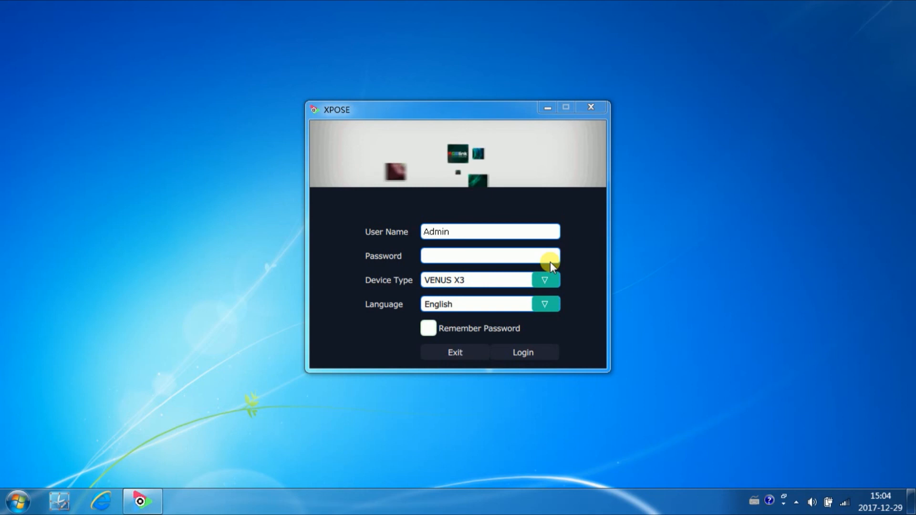